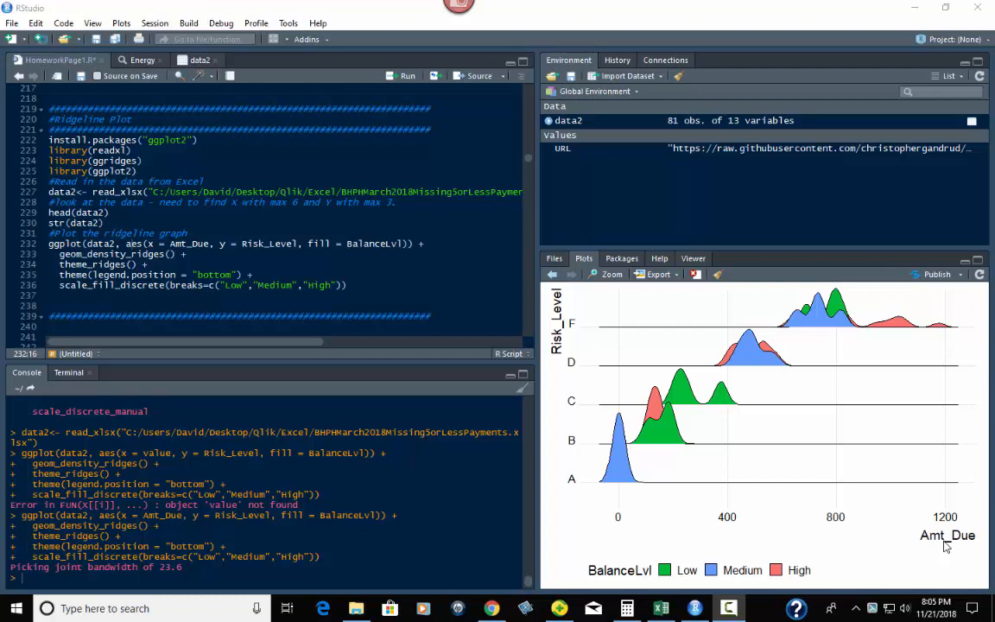
{"action": "mouse_move", "coordinate": [45, 145]}
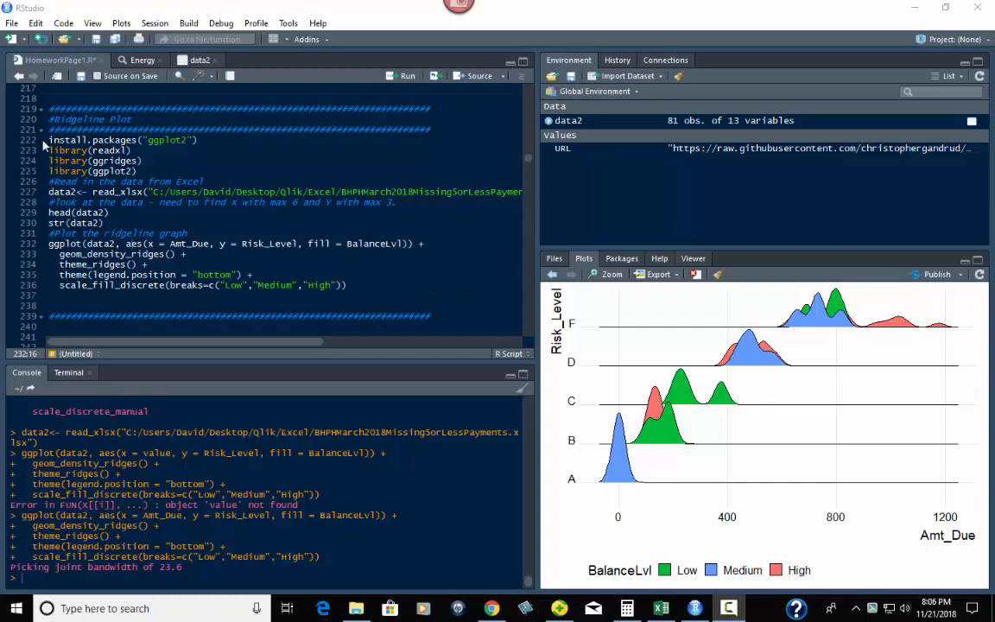
{"action": "mouse_move", "coordinate": [608, 522]}
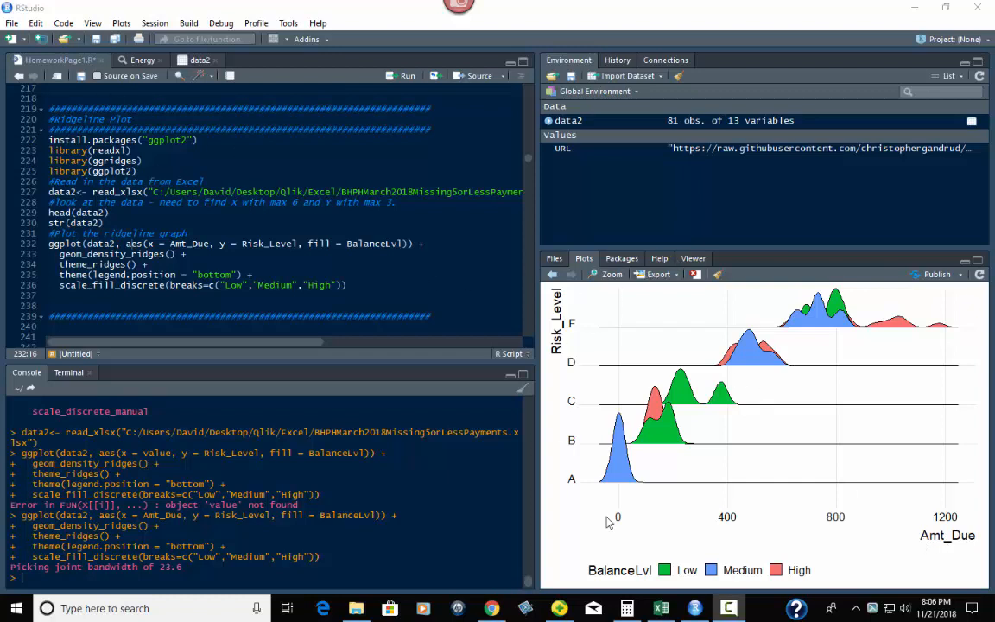
{"action": "mouse_move", "coordinate": [967, 453]}
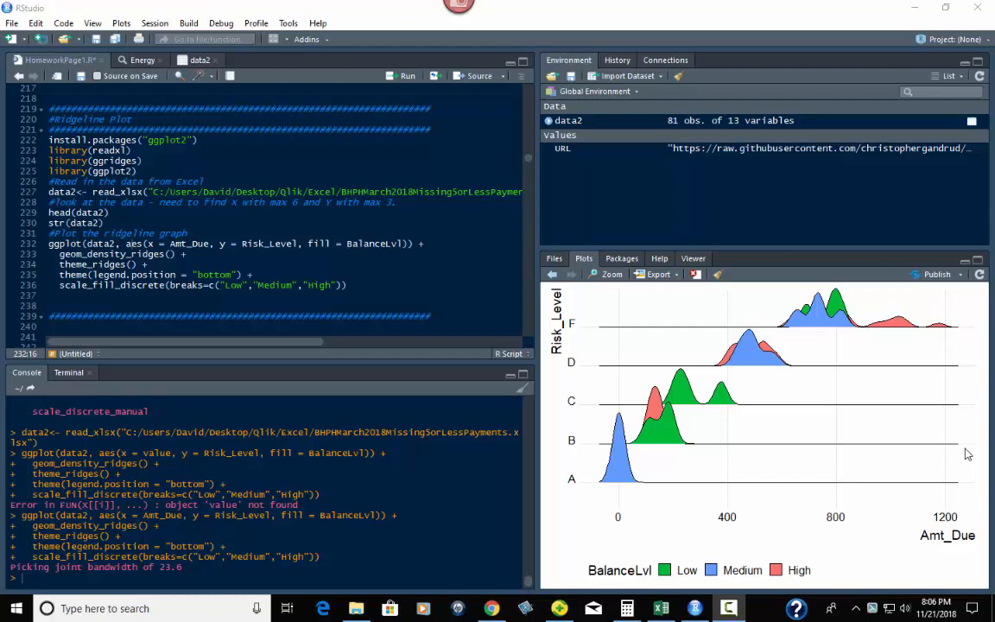
{"action": "mouse_move", "coordinate": [607, 367]}
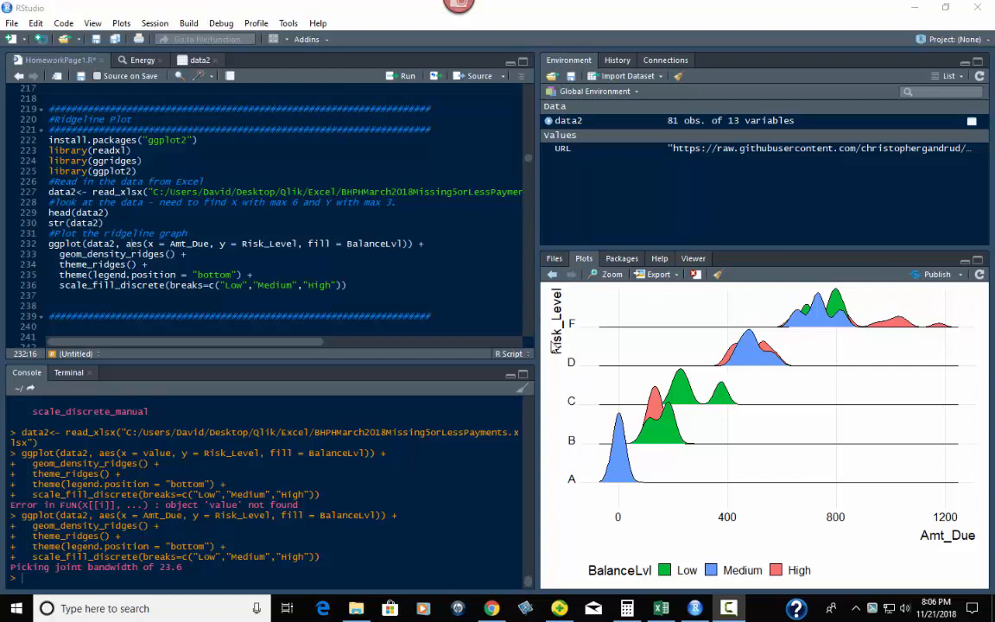
{"action": "mouse_move", "coordinate": [673, 529]}
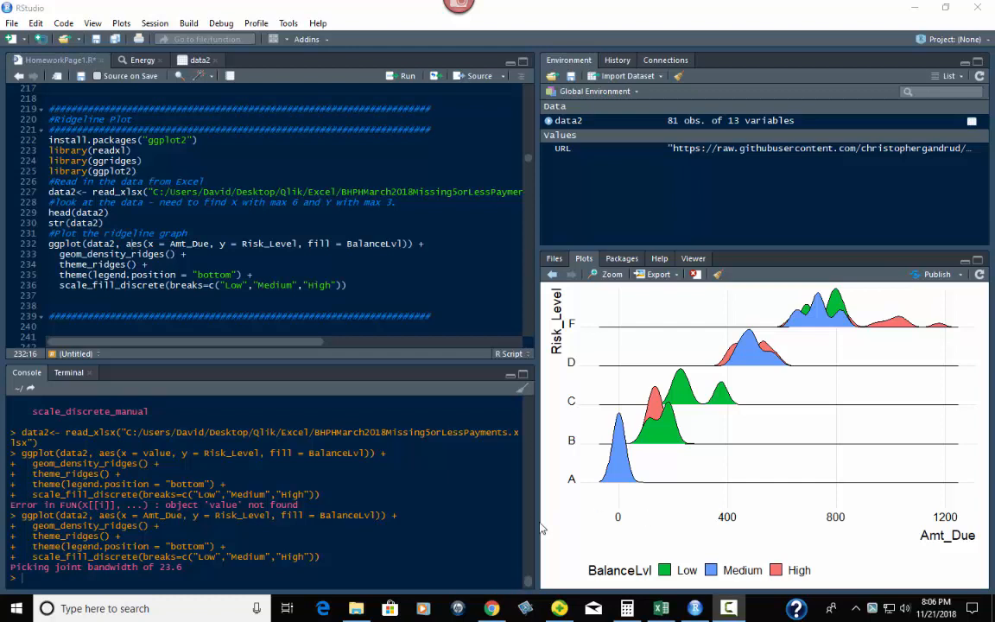
{"action": "mouse_move", "coordinate": [701, 563]}
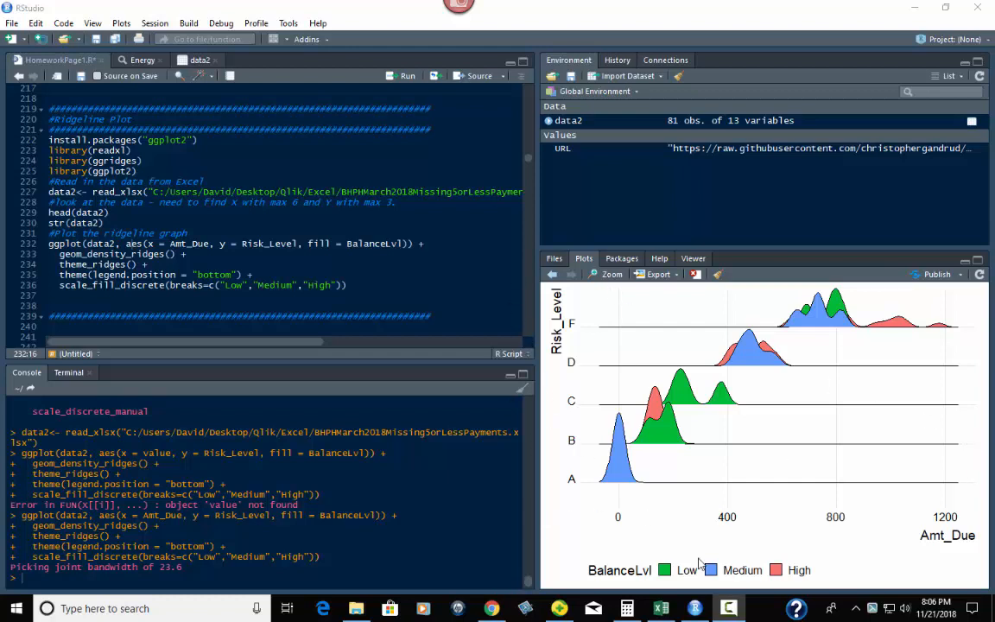
{"action": "mouse_move", "coordinate": [815, 577]}
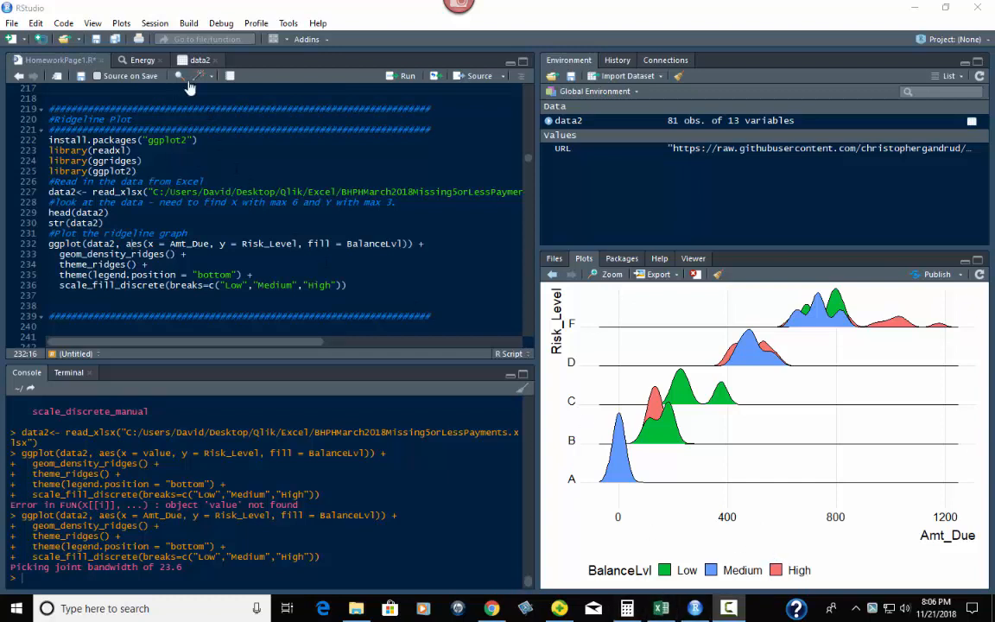
- View the imported data2 table and scan across its Amt_Due, Risk_Level and Balance columns
{"action": "left_click", "coordinate": [200, 59]}
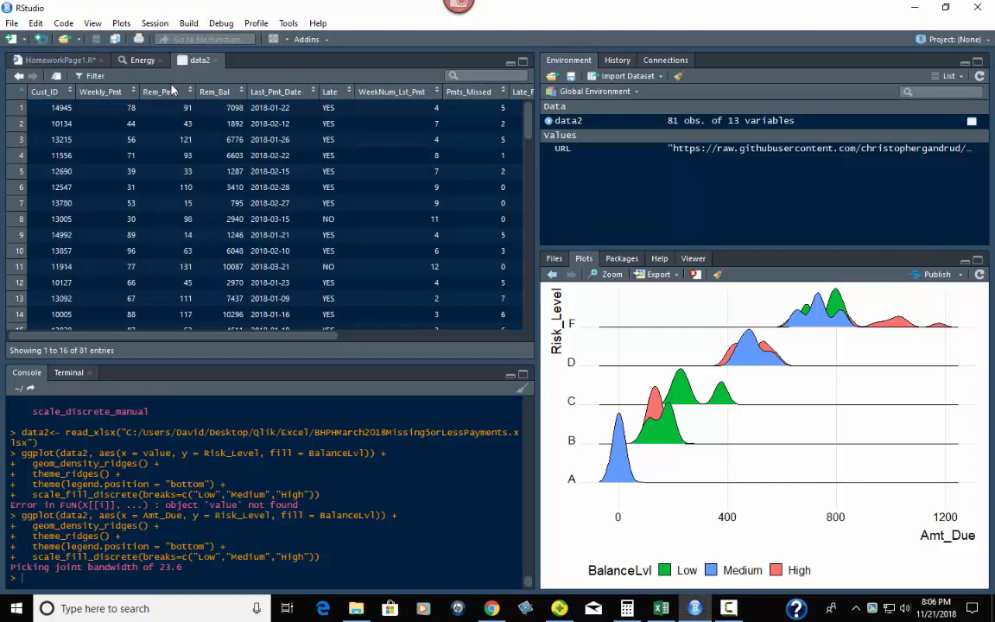
{"action": "scroll", "scroll_direction": "right", "scroll_amount": 3}
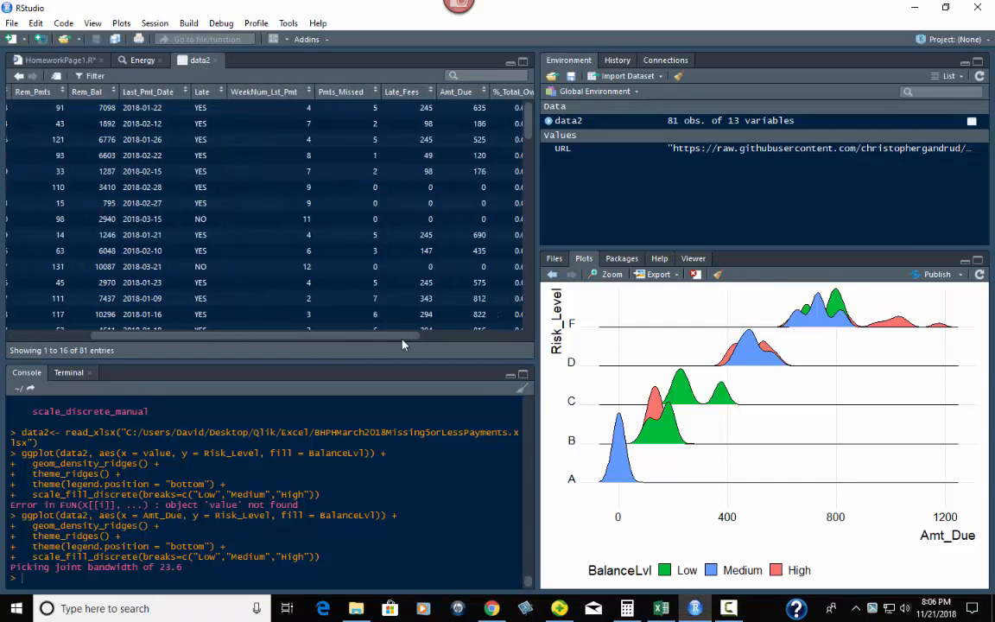
{"action": "scroll", "scroll_direction": "left", "scroll_amount": 3}
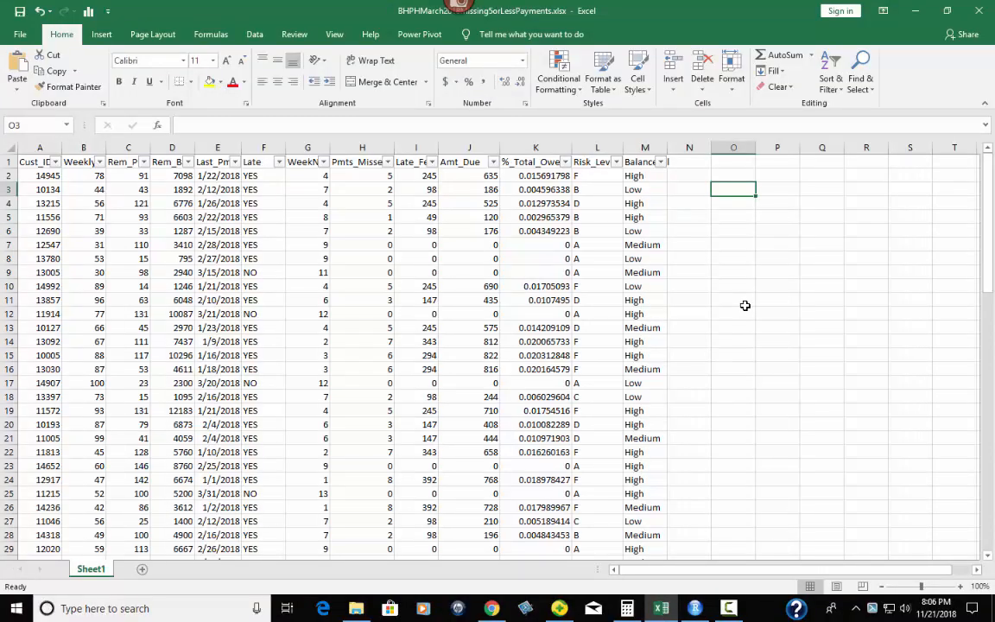
{"action": "mouse_move", "coordinate": [615, 169]}
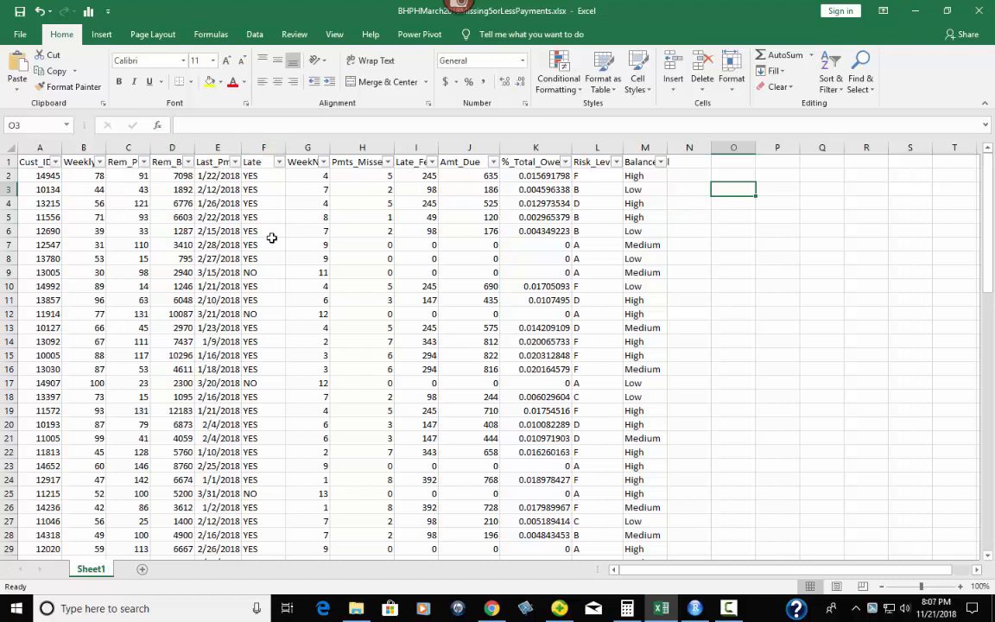
{"action": "mouse_move", "coordinate": [698, 201]}
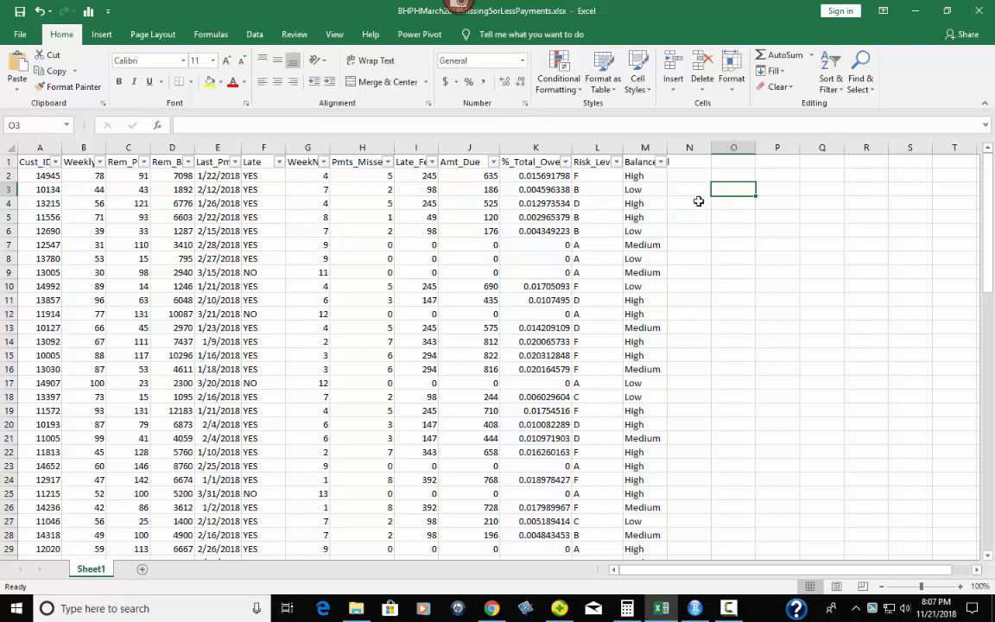
{"action": "mouse_move", "coordinate": [774, 214]}
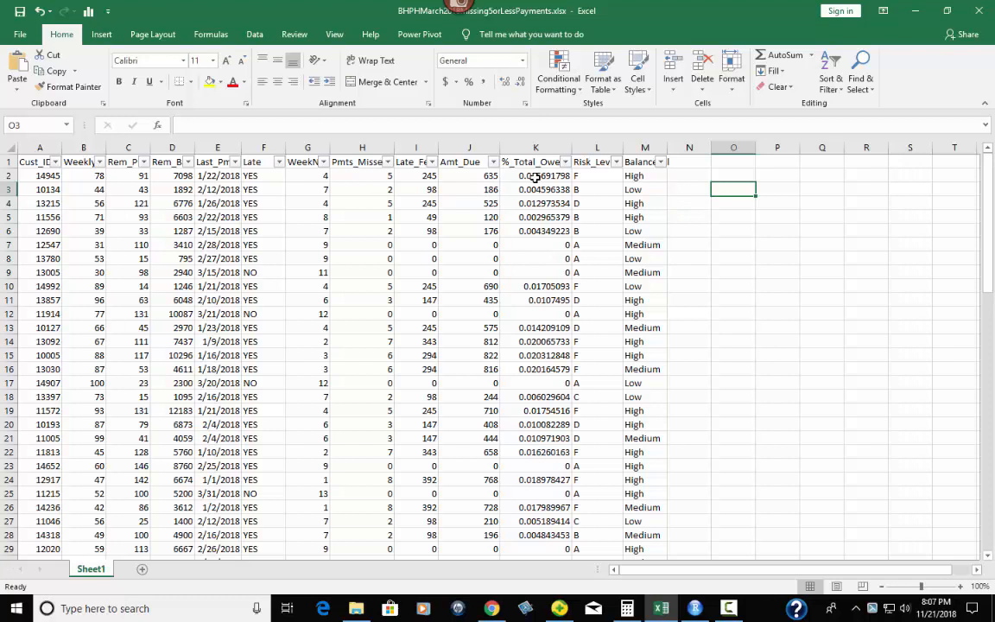
{"action": "mouse_move", "coordinate": [601, 183]}
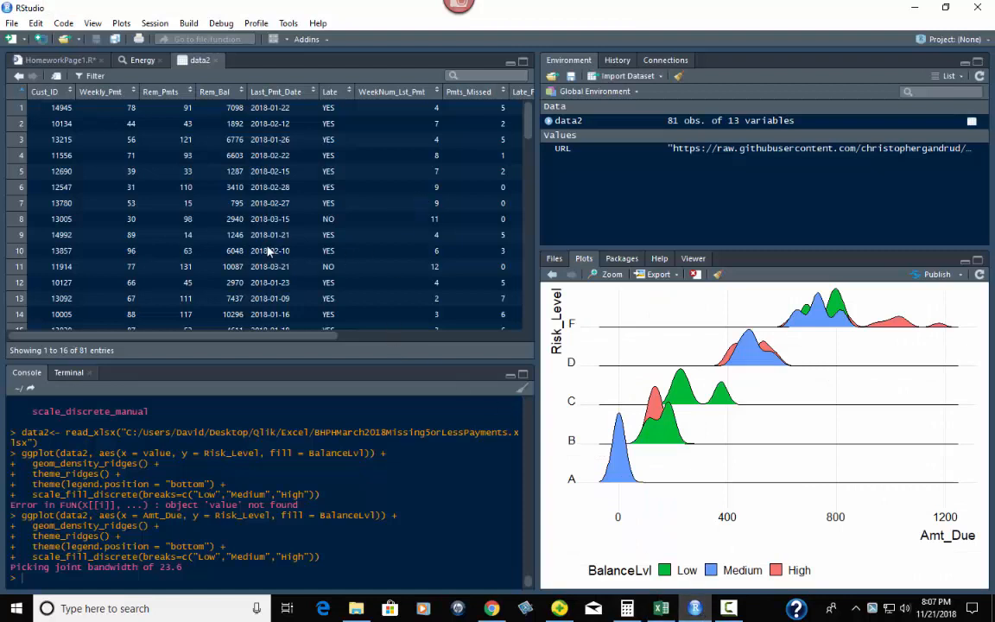
- Return to the plotting script holding the ggridges code for Amt_Due by Risk_Level
{"action": "left_click", "coordinate": [56, 59]}
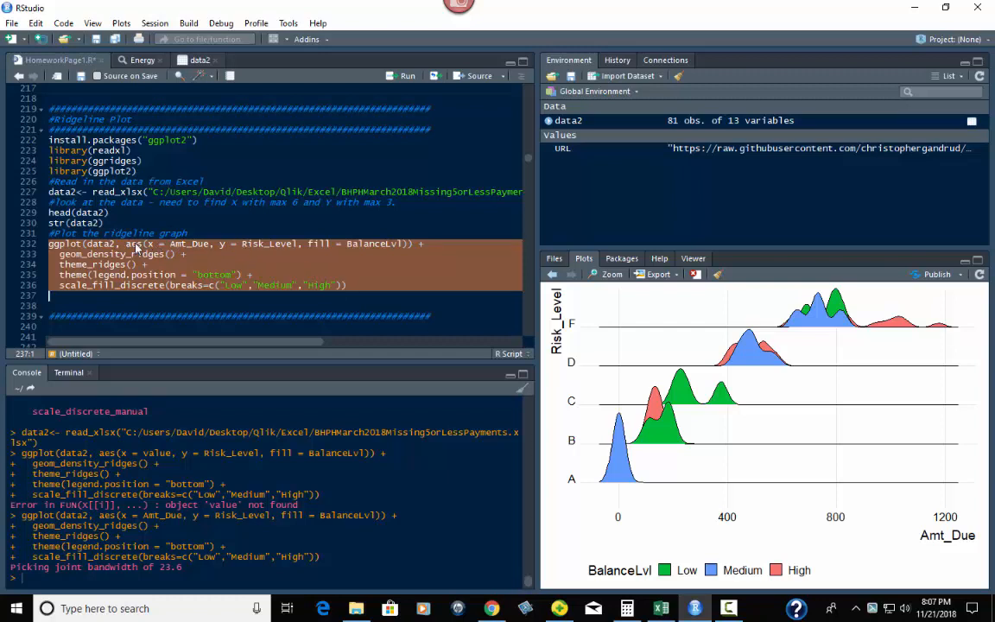
{"action": "mouse_move", "coordinate": [339, 249]}
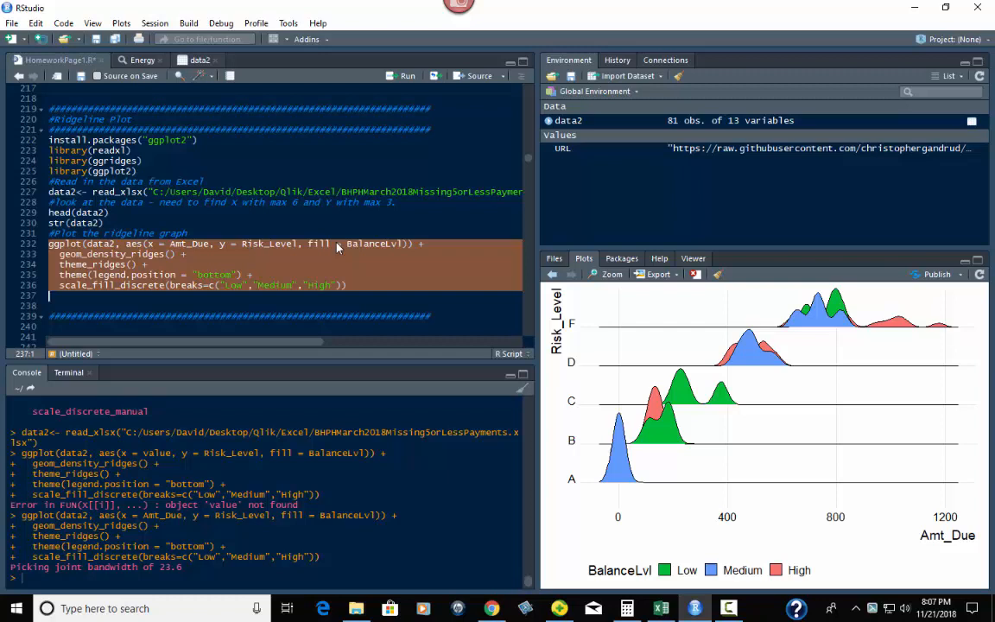
{"action": "mouse_move", "coordinate": [262, 259]}
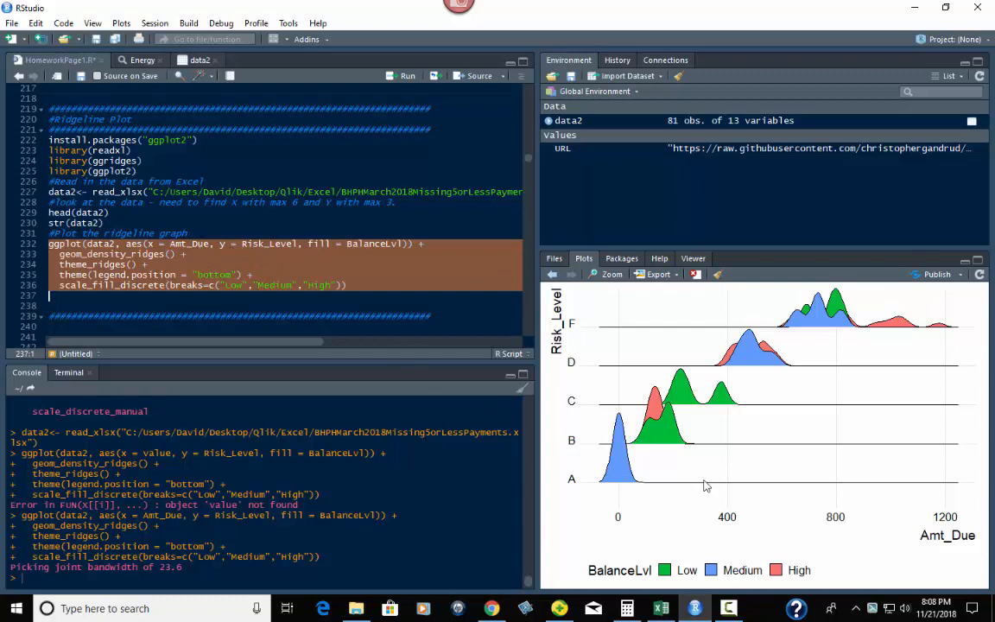
{"action": "mouse_move", "coordinate": [559, 404]}
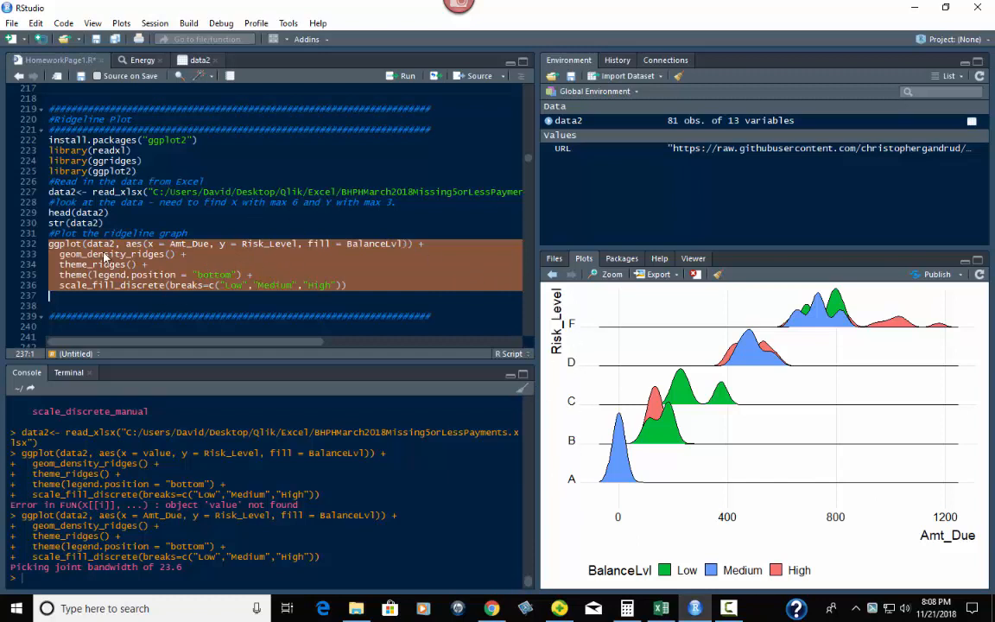
{"action": "mouse_move", "coordinate": [159, 259]}
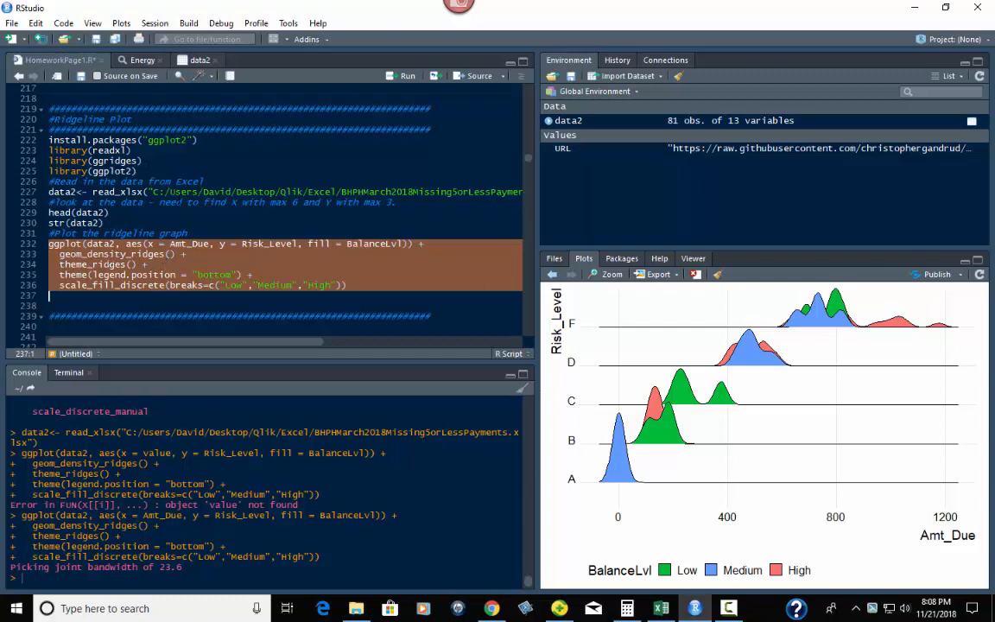
{"action": "mouse_move", "coordinate": [672, 380]}
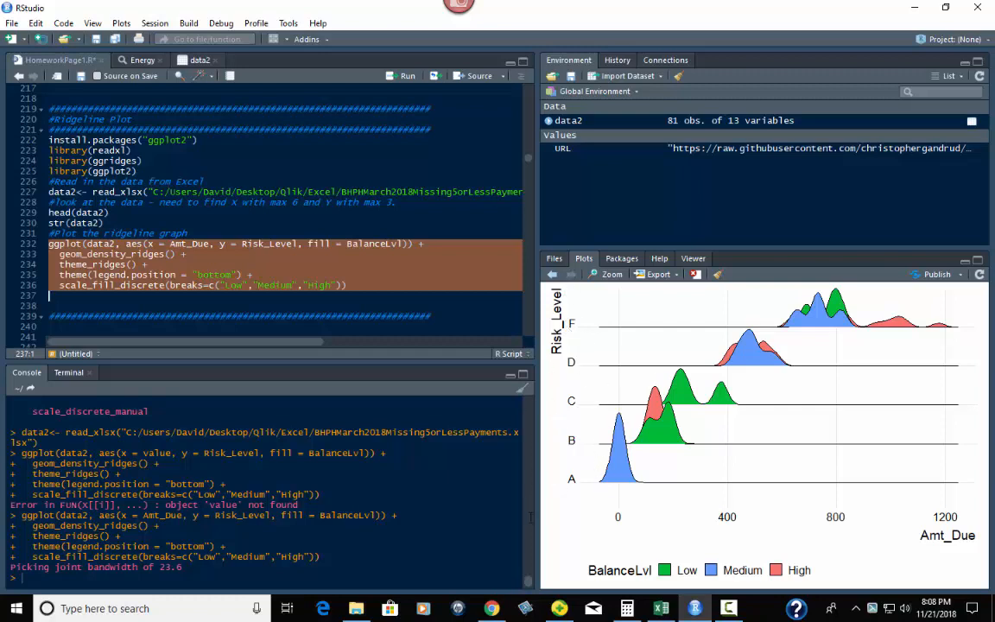
{"action": "mouse_move", "coordinate": [266, 256]}
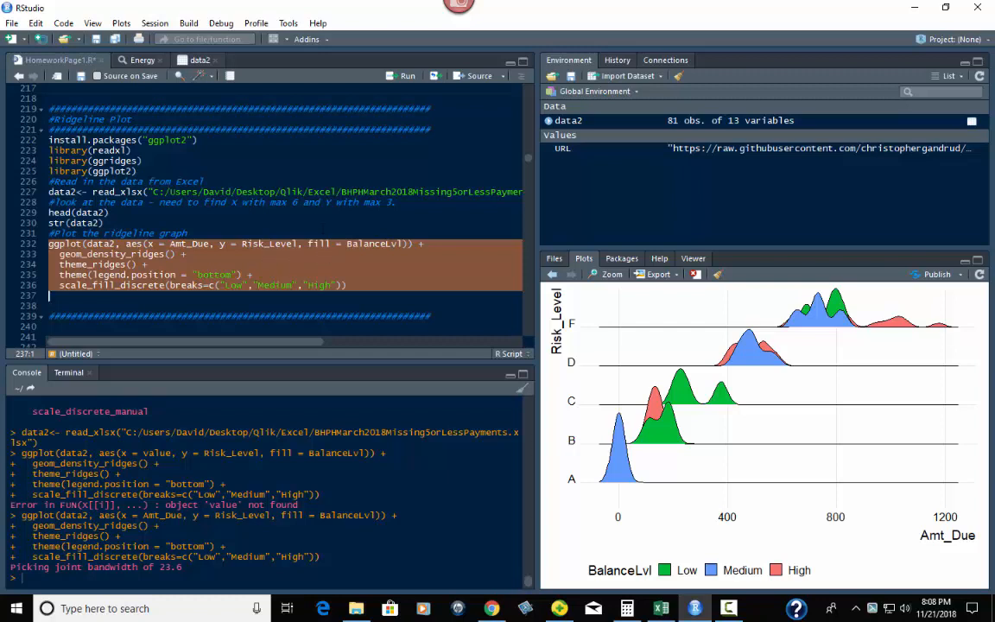
{"action": "mouse_move", "coordinate": [650, 439]}
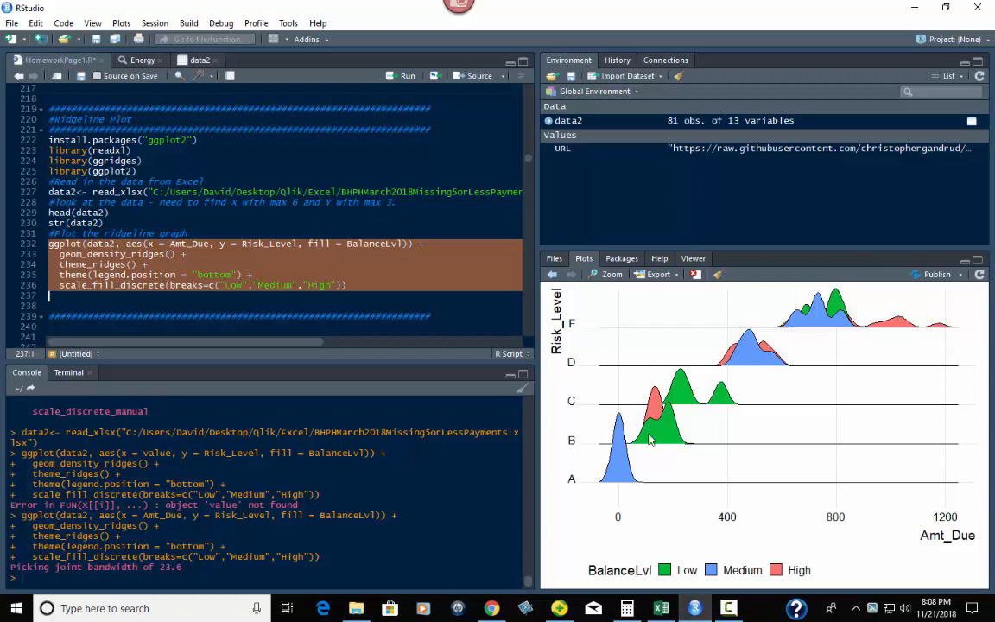
{"action": "mouse_move", "coordinate": [746, 342]}
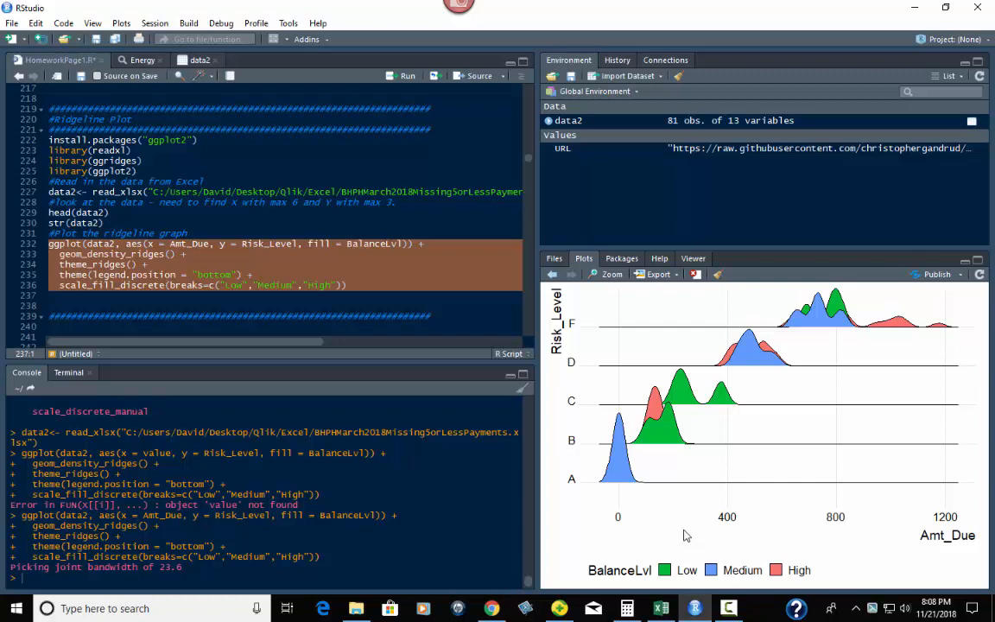
{"action": "mouse_move", "coordinate": [786, 404]}
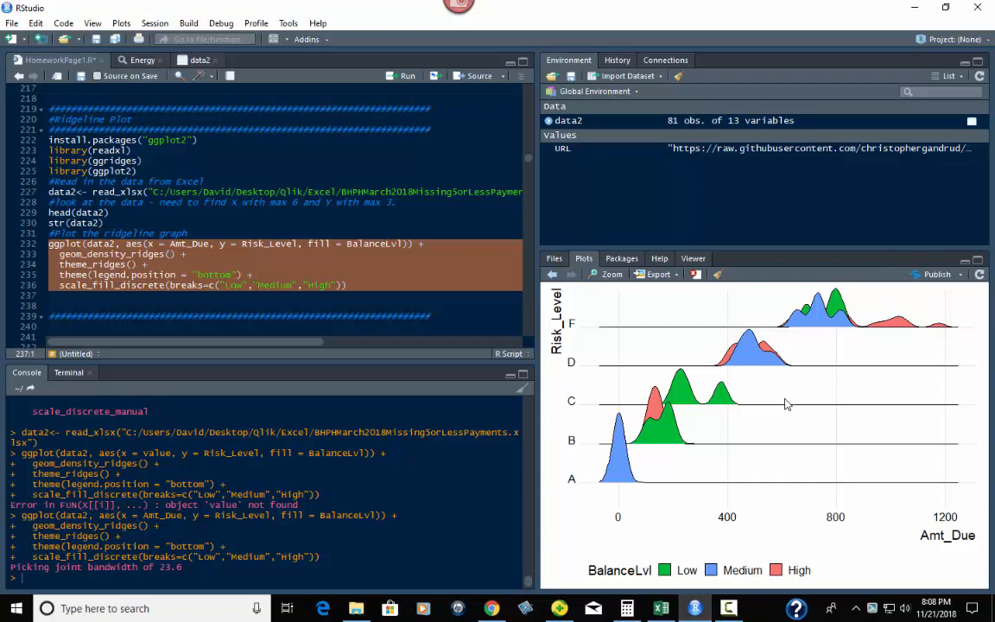
{"action": "mouse_move", "coordinate": [671, 535]}
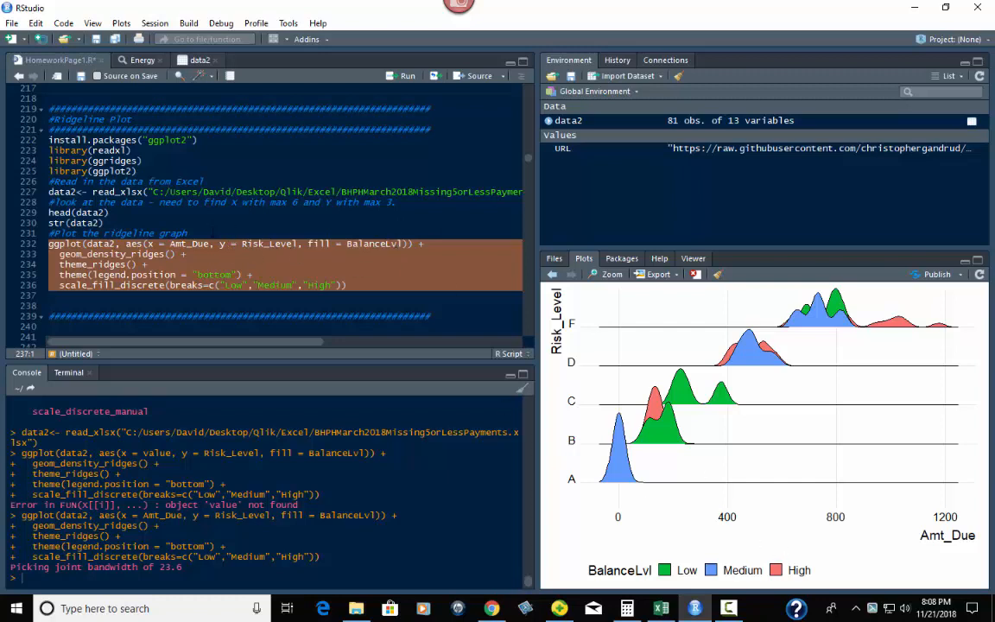
{"action": "mouse_move", "coordinate": [556, 432]}
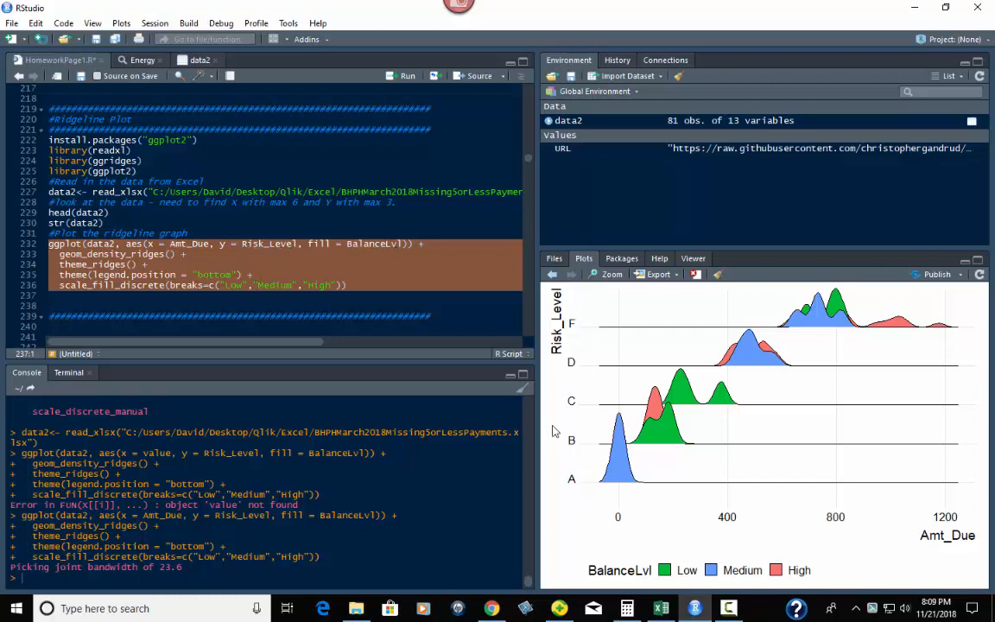
{"action": "mouse_move", "coordinate": [572, 439]}
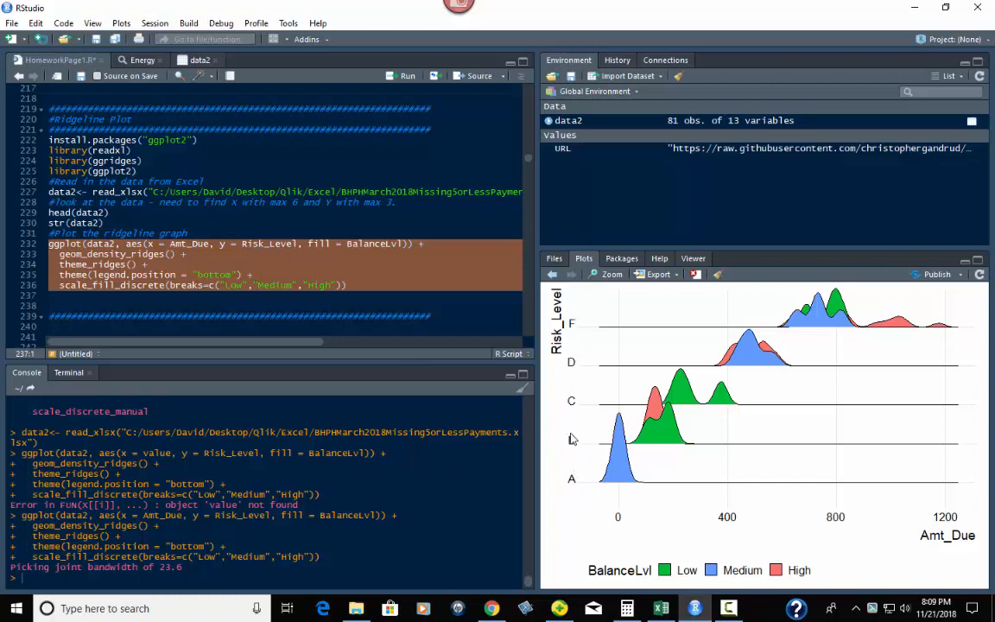
{"action": "mouse_move", "coordinate": [573, 337]}
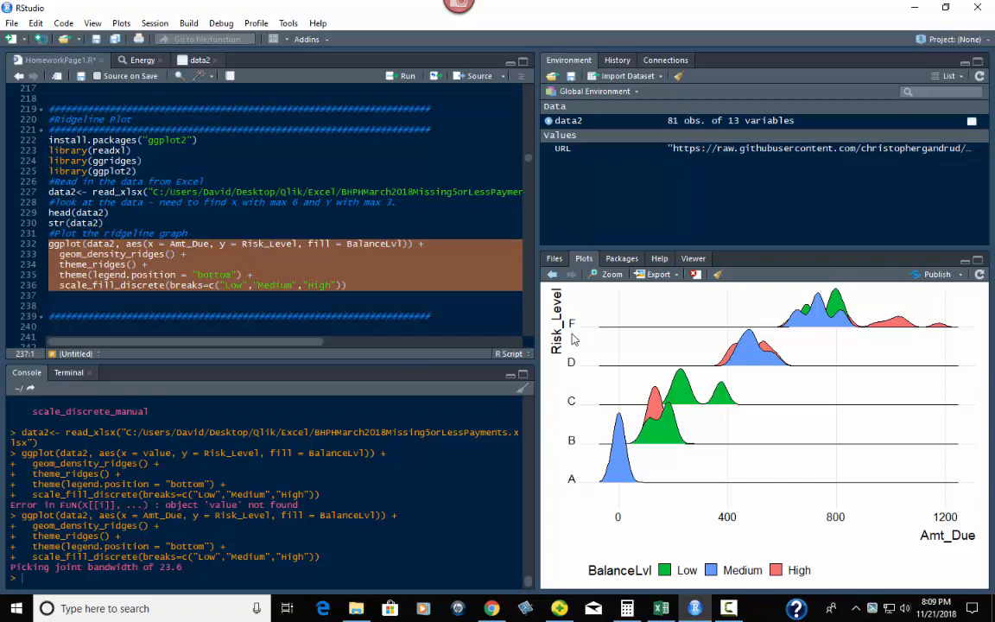
{"action": "mouse_move", "coordinate": [570, 347]}
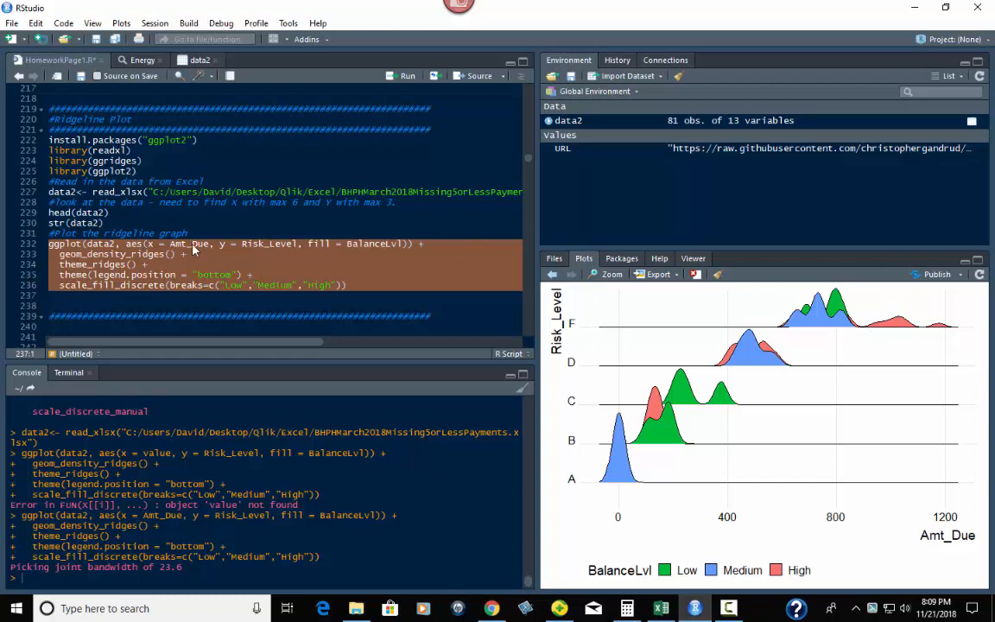
{"action": "mouse_move", "coordinate": [816, 436]}
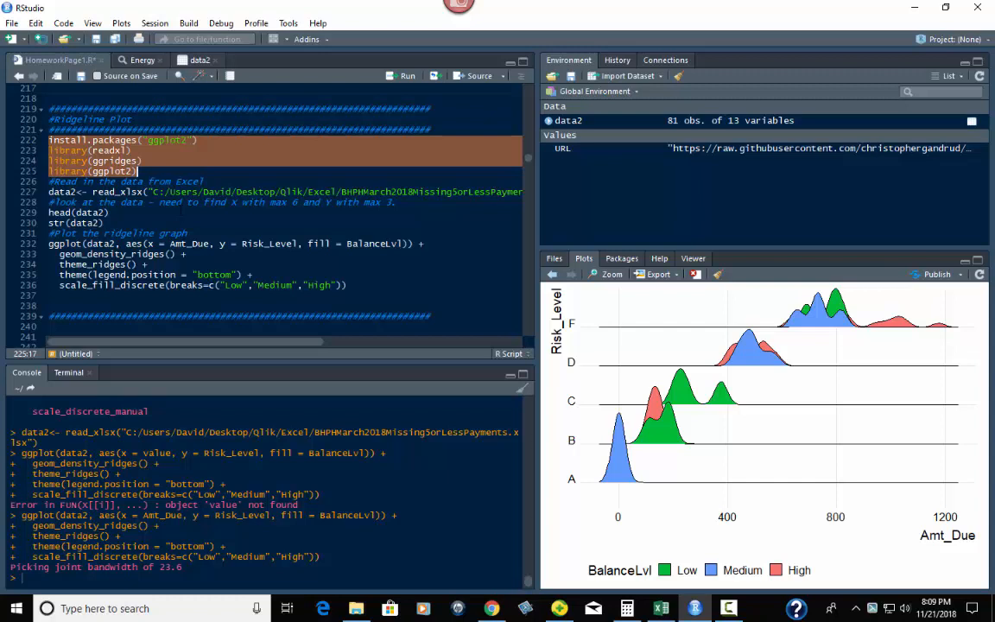
{"action": "mouse_move", "coordinate": [76, 7]}
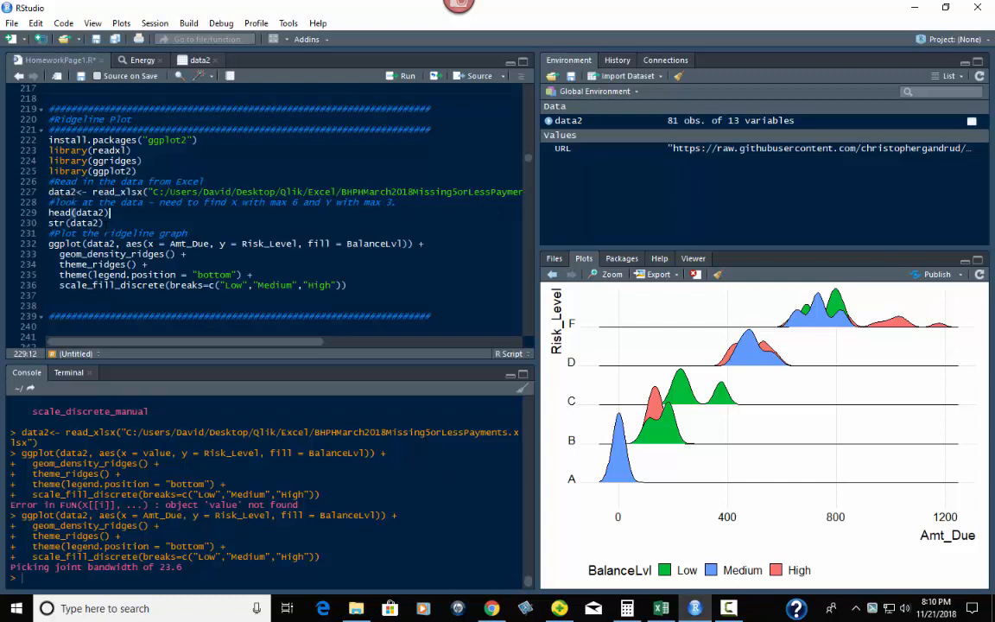
{"action": "left_click_drag", "start_coordinate": [48, 213], "coordinate": [104, 222]}
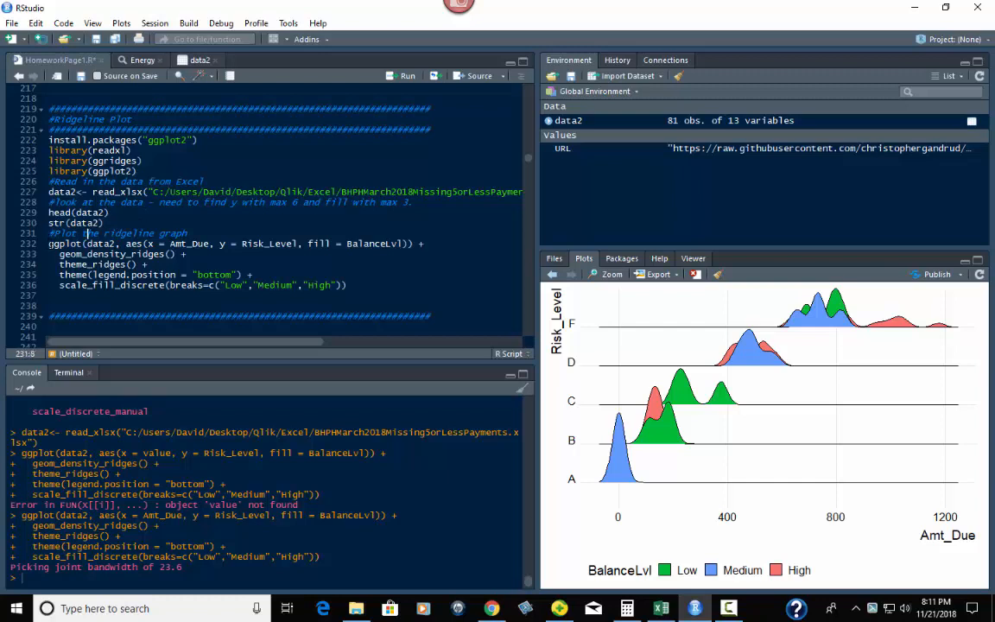
{"action": "left_click_drag", "start_coordinate": [48, 242], "coordinate": [147, 264]}
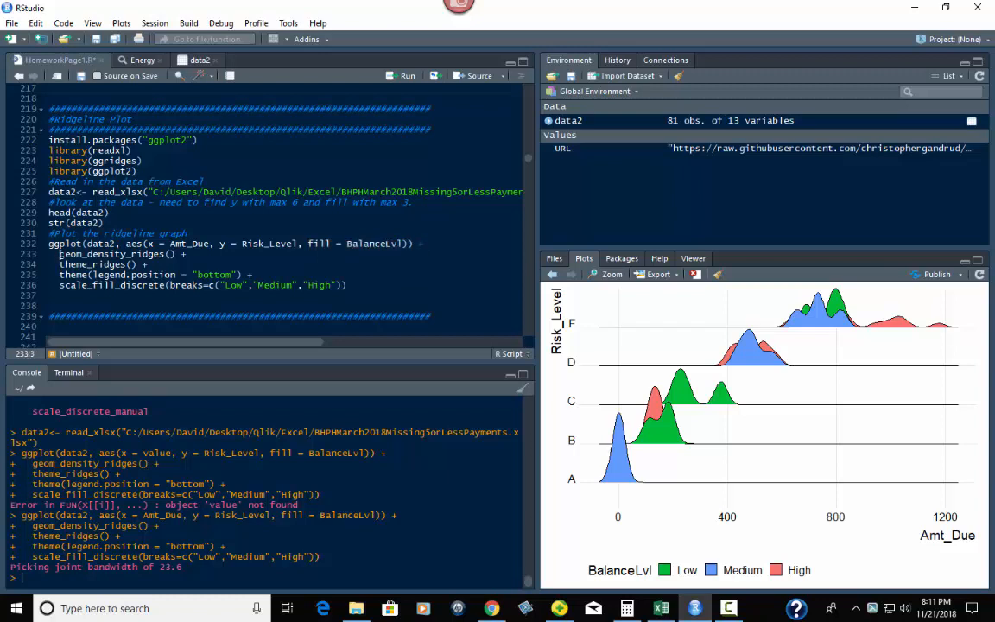
{"action": "double_click", "coordinate": [113, 253]}
{"action": "type", "text": "righ"}
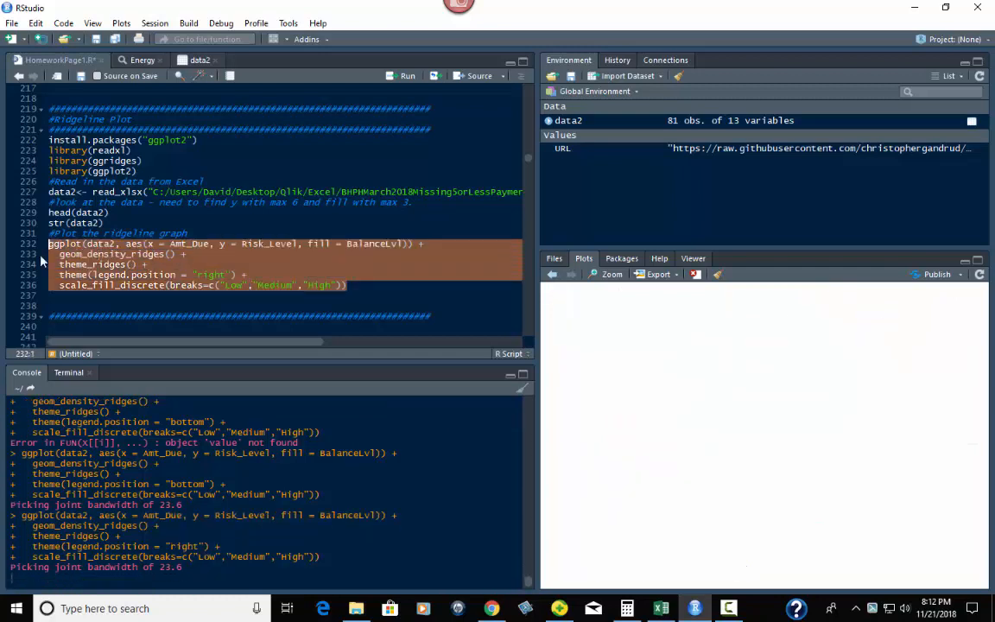
- Place the cursor in the plot block to change legend.position to "right"
{"action": "left_click", "coordinate": [408, 76]}
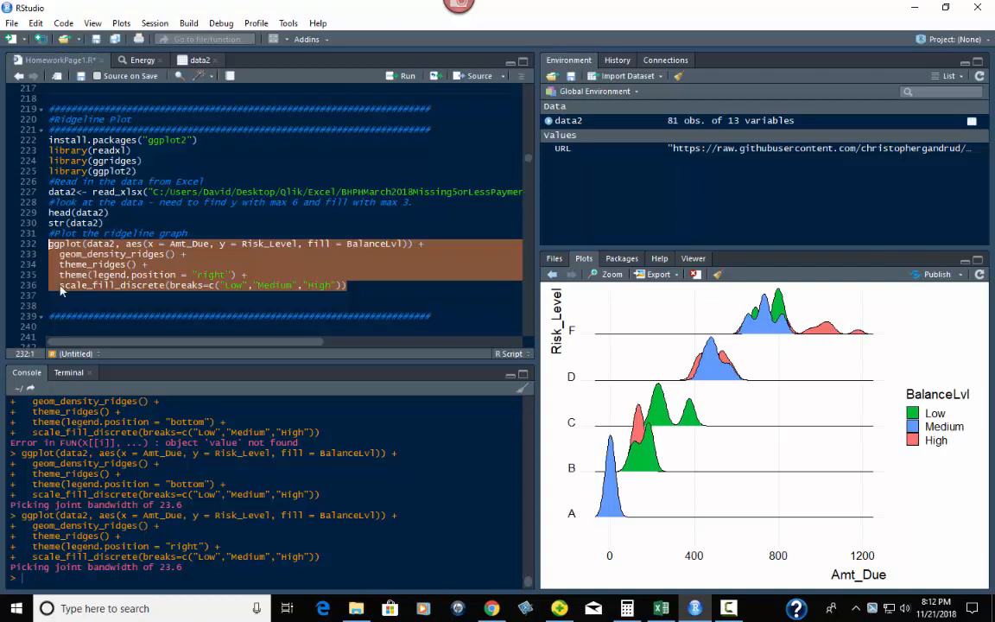
{"action": "mouse_move", "coordinate": [793, 315]}
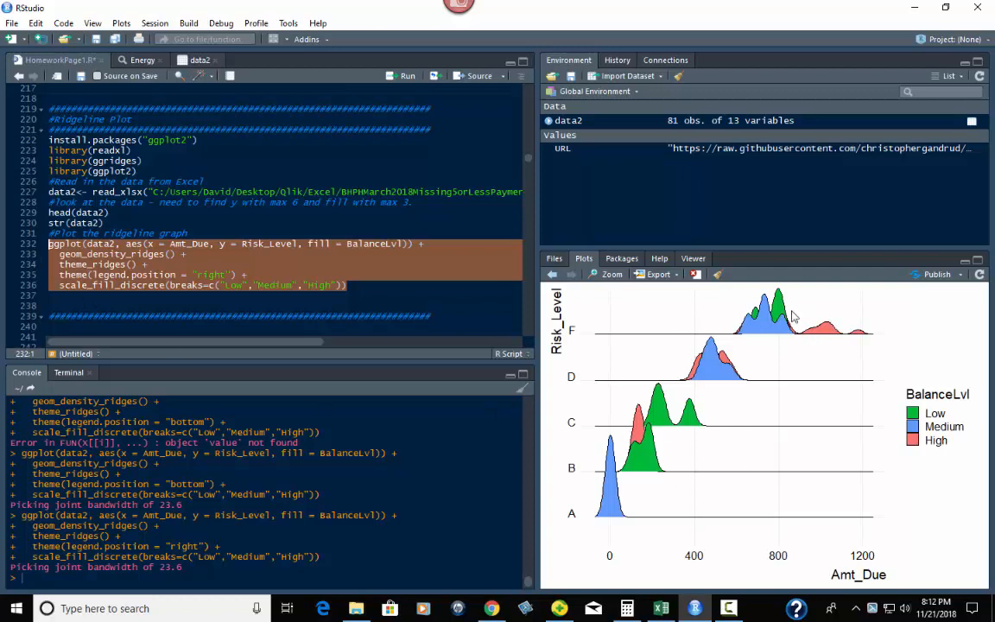
{"action": "mouse_move", "coordinate": [939, 399]}
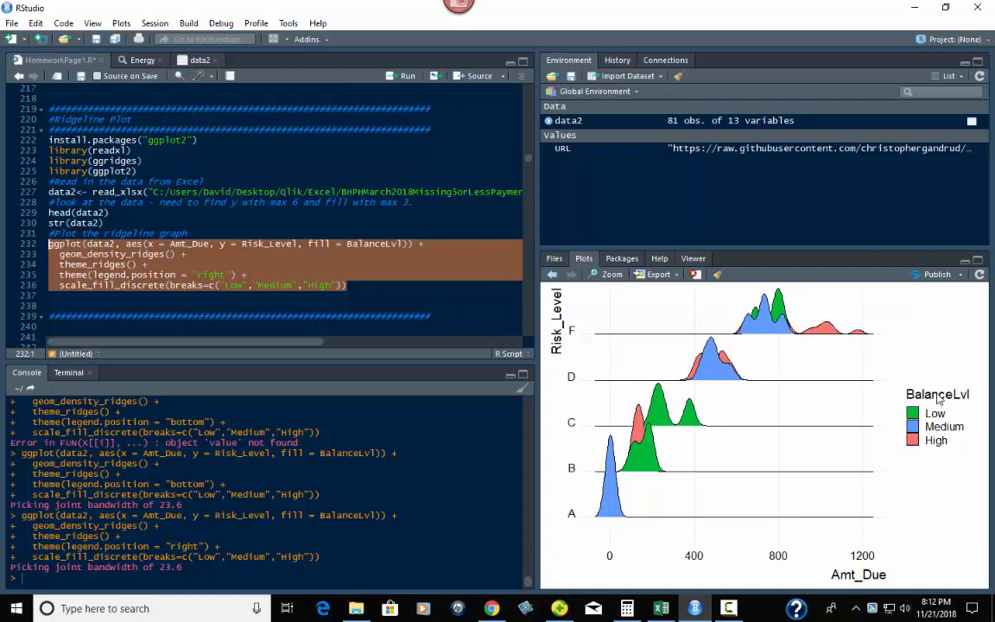
{"action": "mouse_move", "coordinate": [956, 362]}
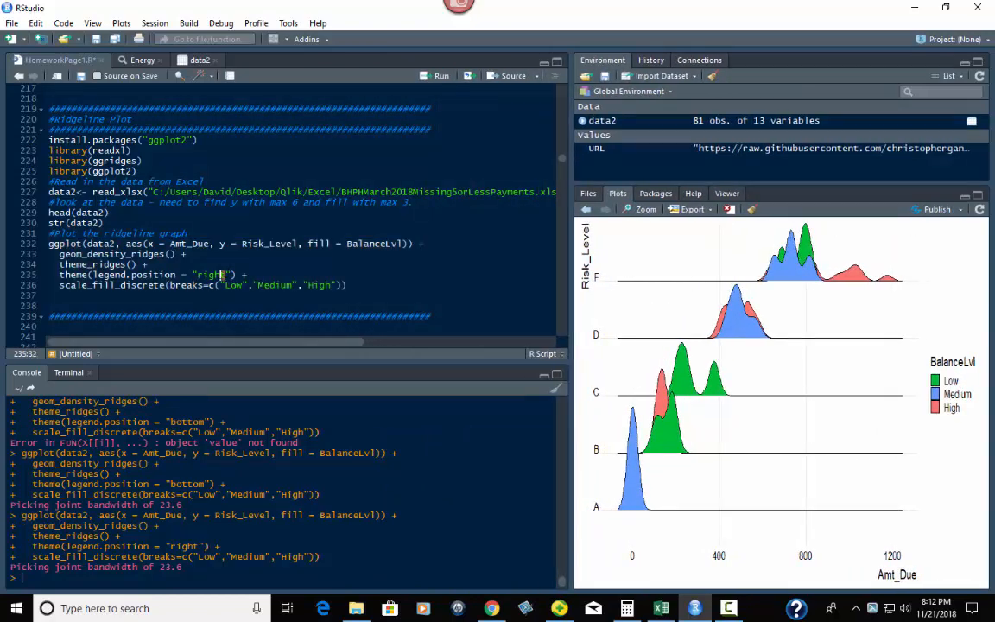
- Set legend.position back to "bottom" and rerun the ridgeline plot block
{"action": "double_click", "coordinate": [210, 273]}
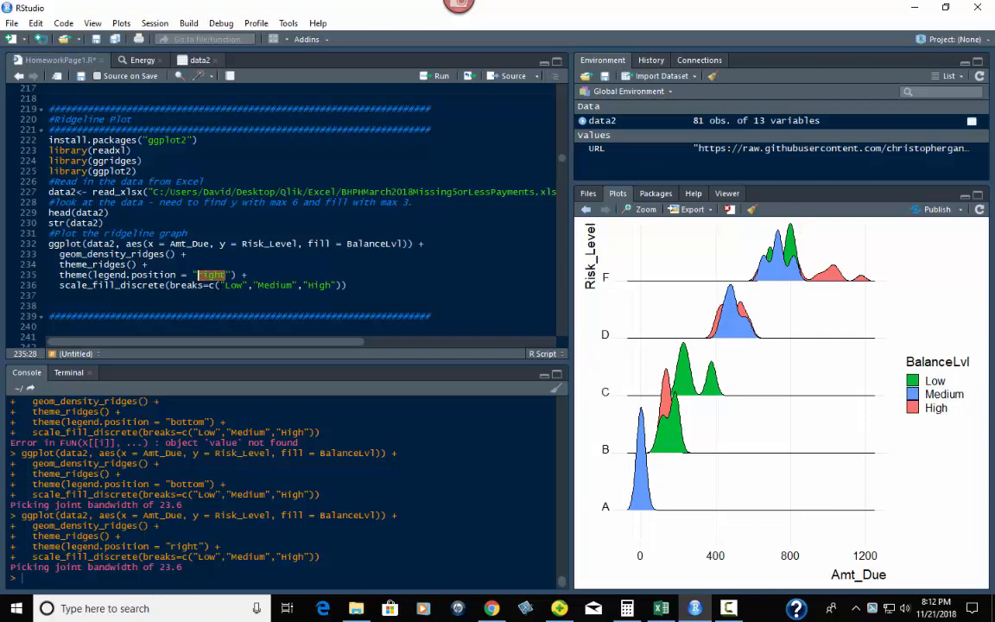
{"action": "type", "text": "bottom"}
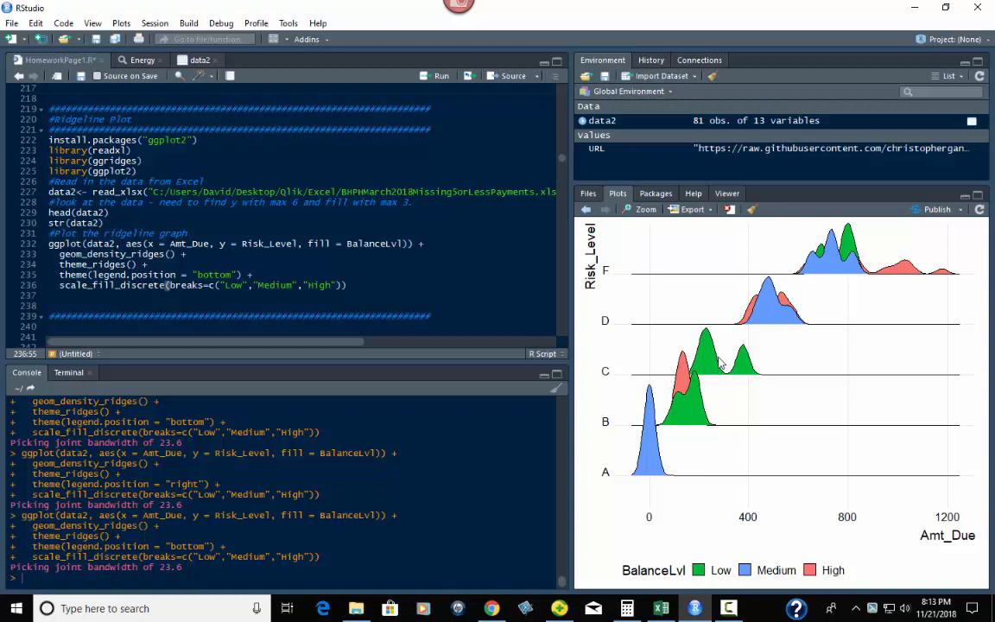
{"action": "mouse_move", "coordinate": [774, 561]}
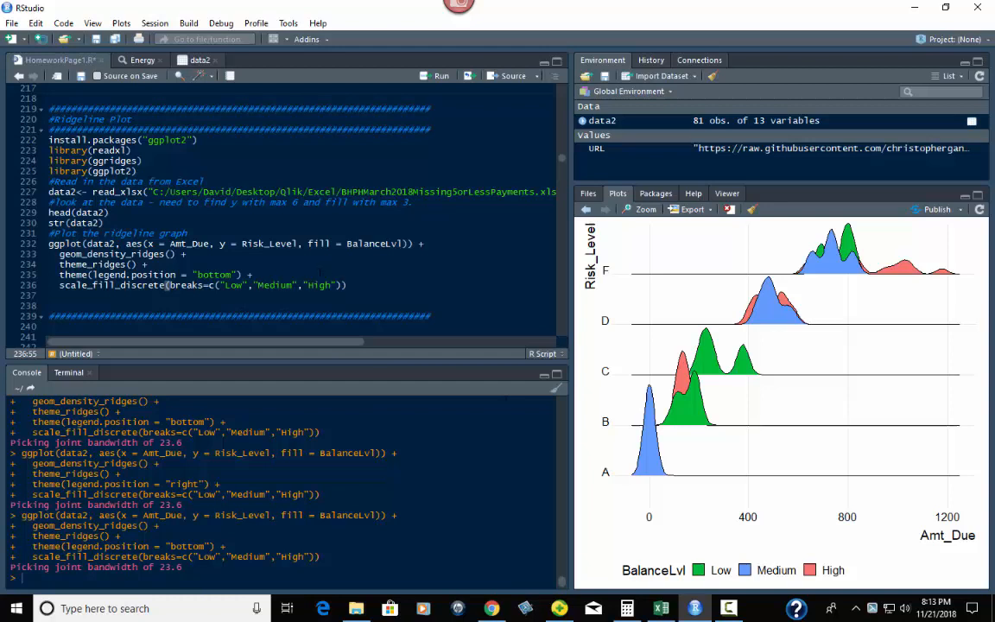
{"action": "mouse_move", "coordinate": [259, 396]}
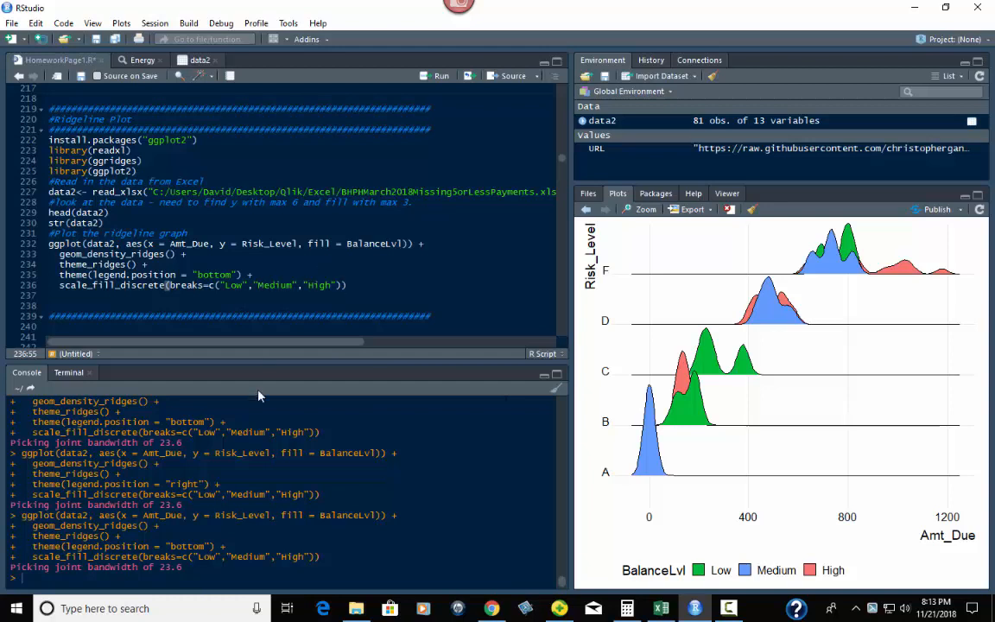
{"action": "mouse_move", "coordinate": [840, 551]}
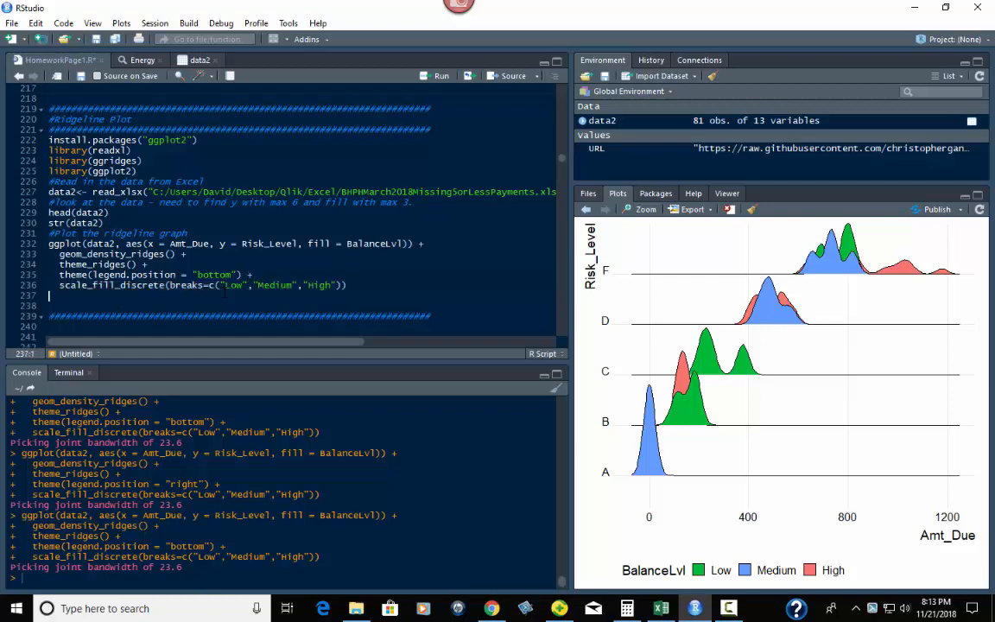
{"action": "double_click", "coordinate": [233, 285]}
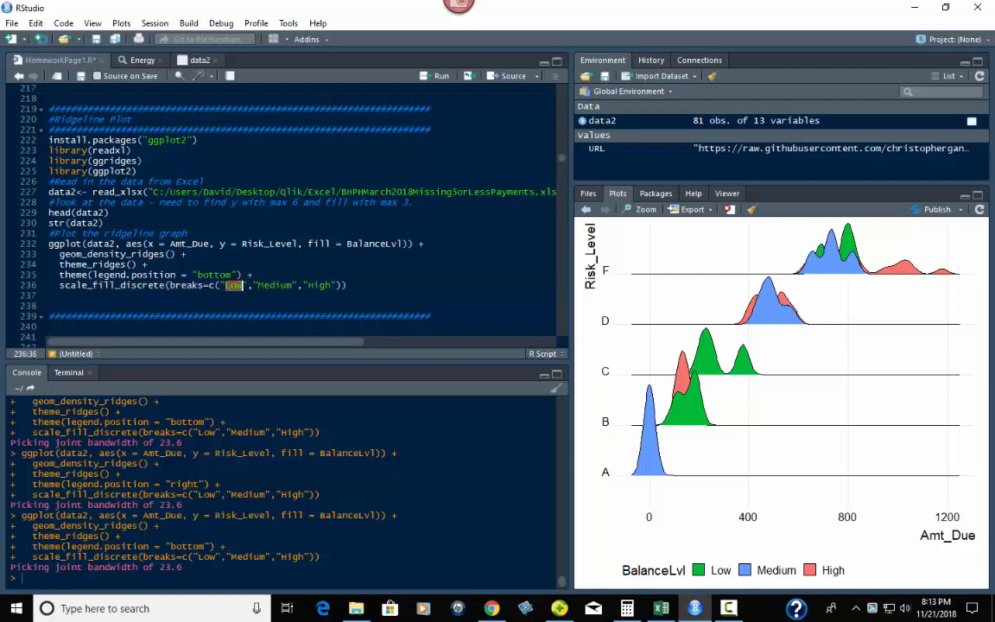
{"action": "double_click", "coordinate": [275, 285]}
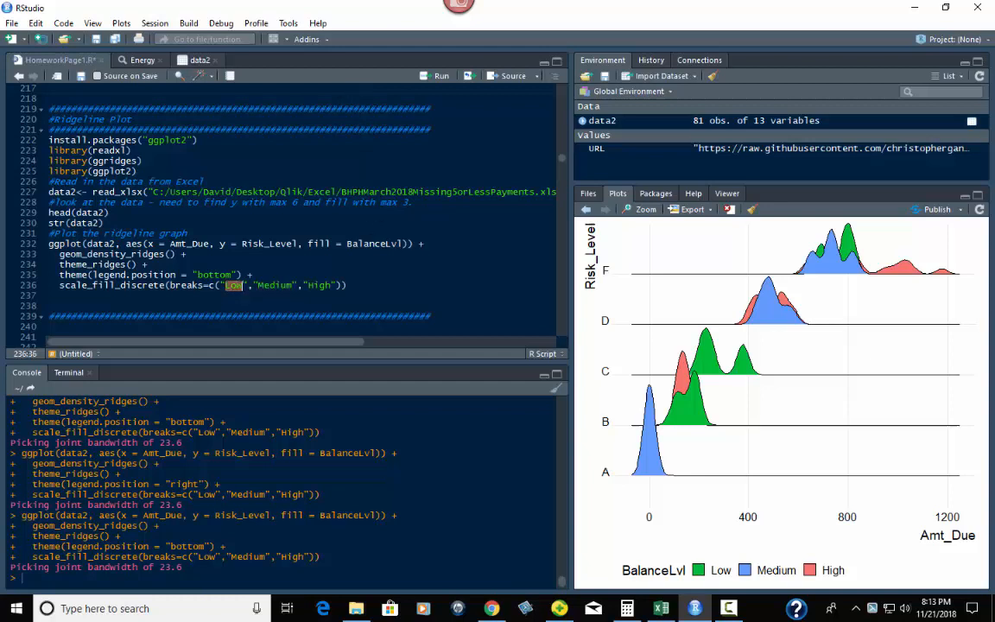
{"action": "double_click", "coordinate": [275, 285]}
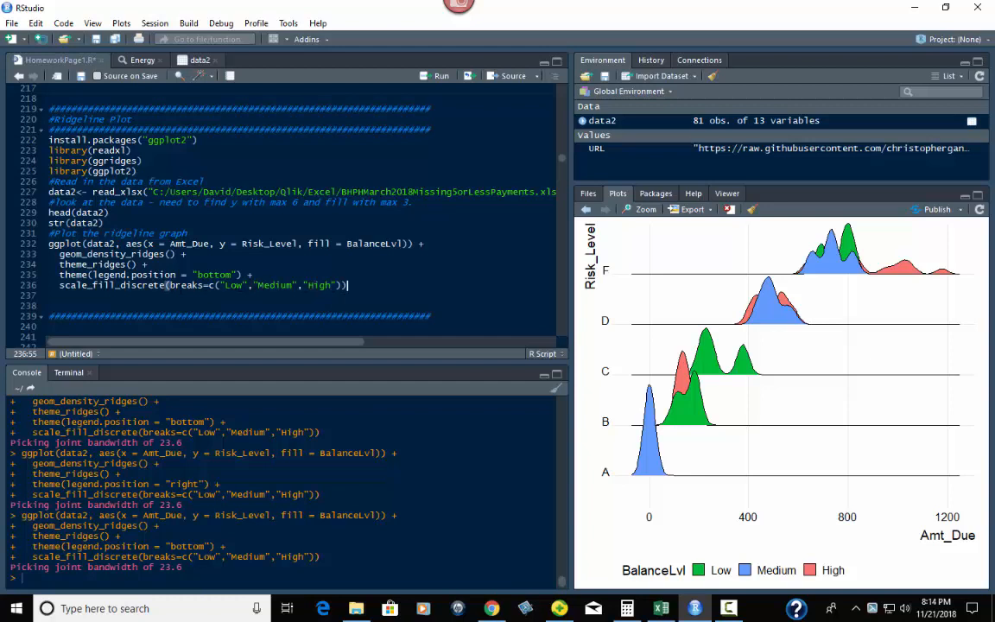
{"action": "mouse_move", "coordinate": [725, 579]}
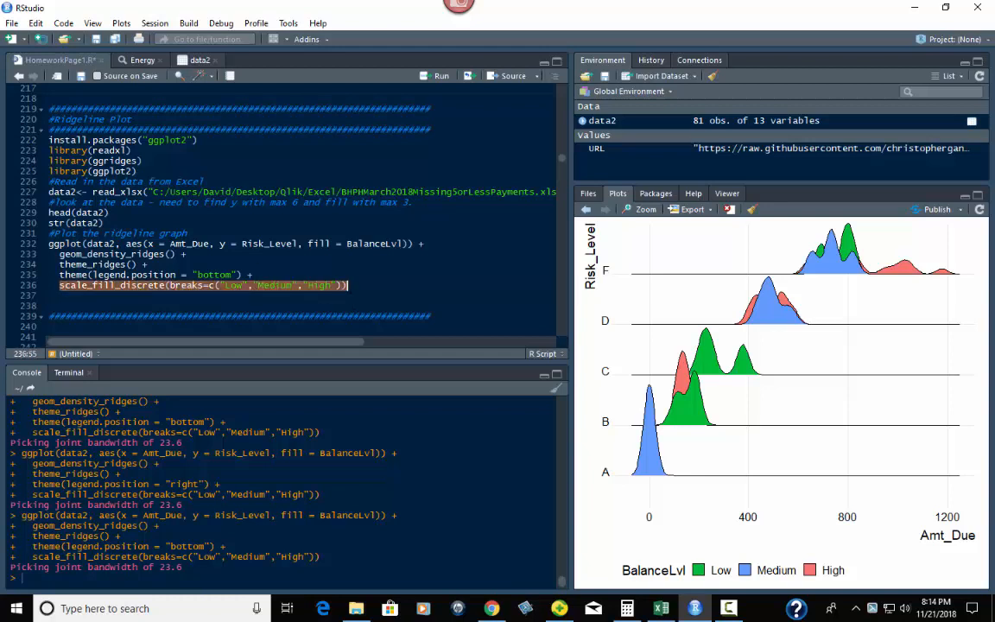
{"action": "mouse_move", "coordinate": [613, 408]}
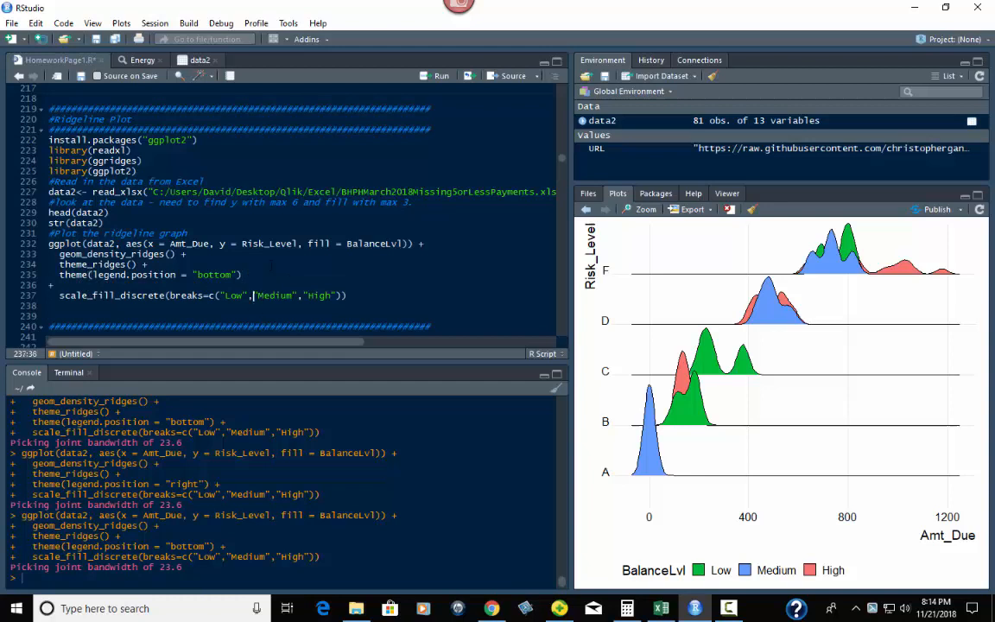
- Select within the plot block to separate out the scale_fill_discrete ordering line
{"action": "double_click", "coordinate": [214, 275]}
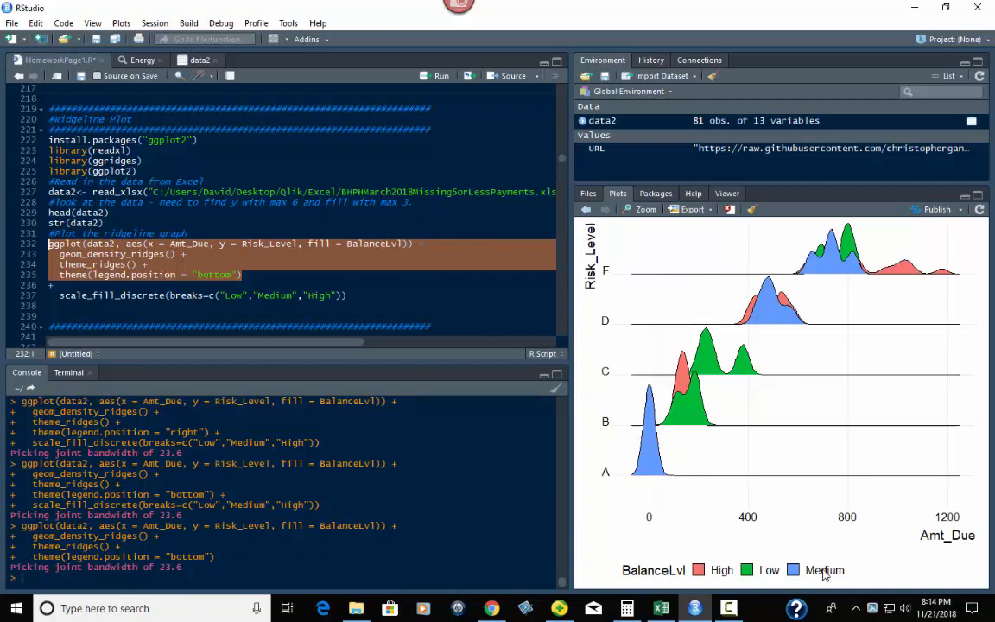
{"action": "mouse_move", "coordinate": [832, 573]}
{"action": "type", "text": " +"}
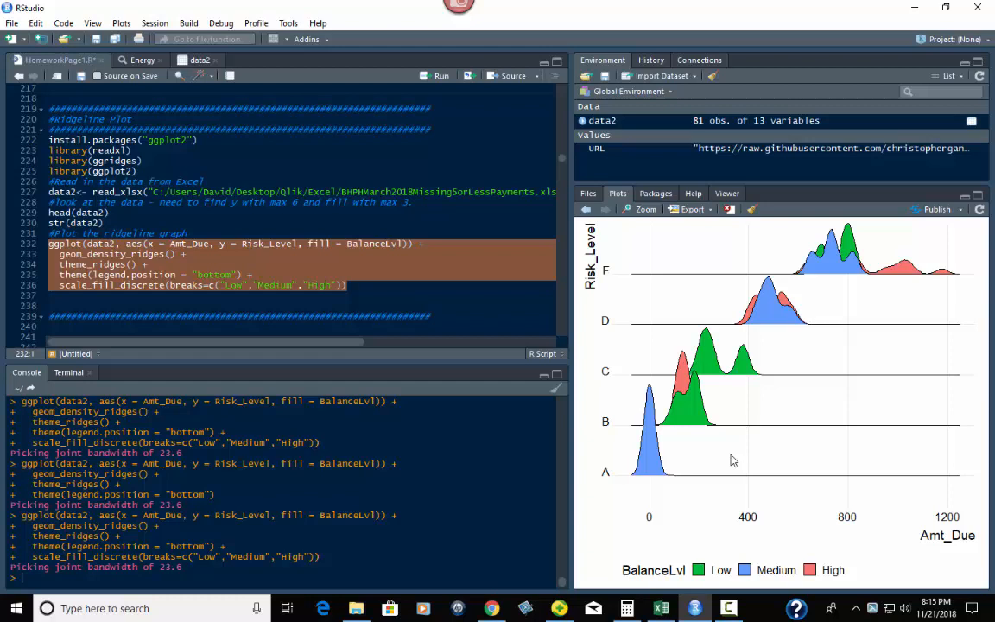
{"action": "mouse_move", "coordinate": [563, 405]}
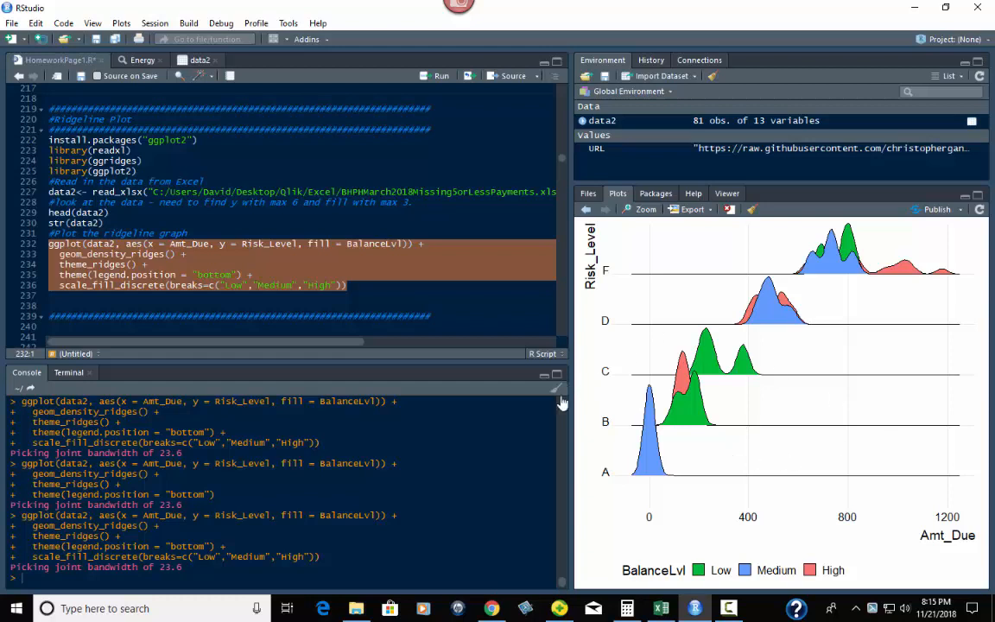
{"action": "mouse_move", "coordinate": [617, 484]}
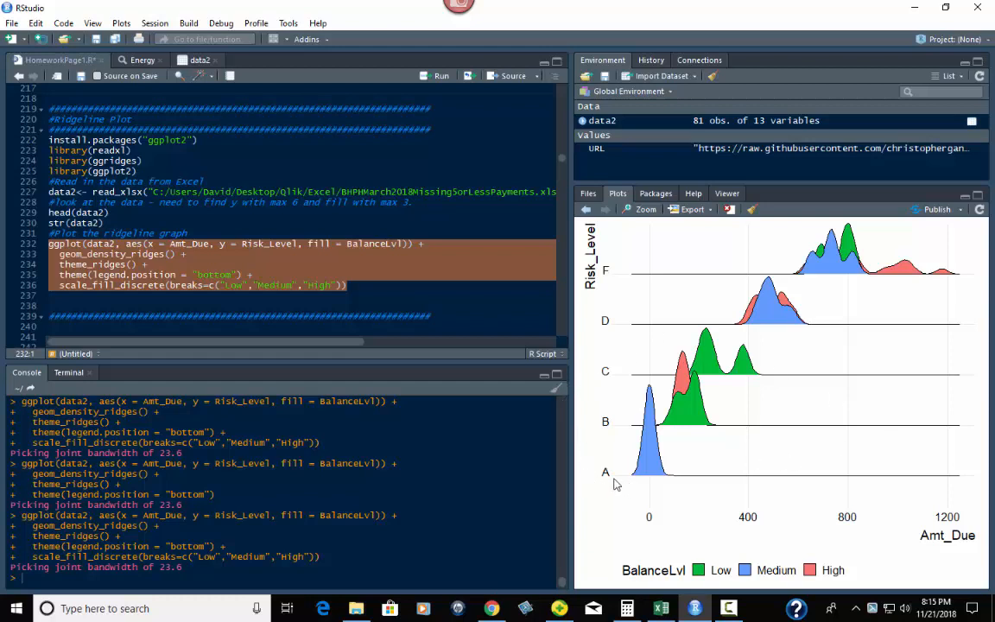
{"action": "mouse_move", "coordinate": [615, 300]}
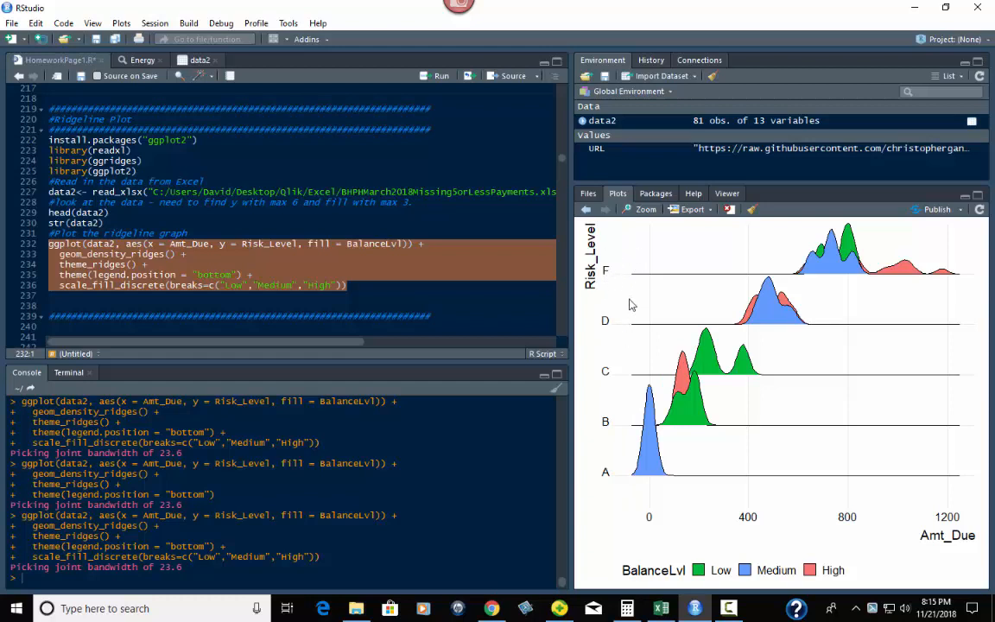
{"action": "mouse_move", "coordinate": [615, 366]}
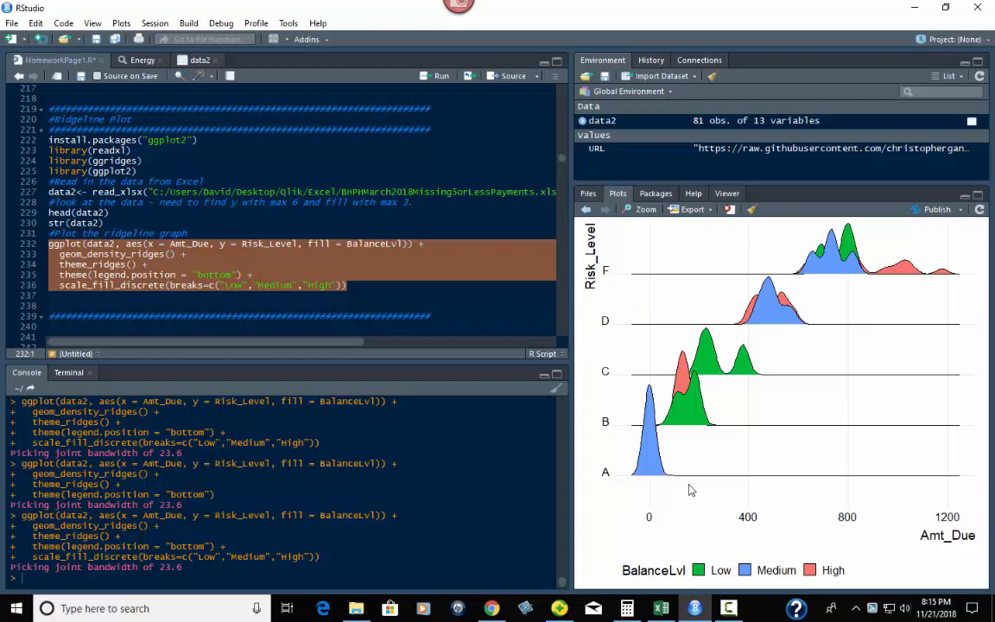
{"action": "mouse_move", "coordinate": [908, 252]}
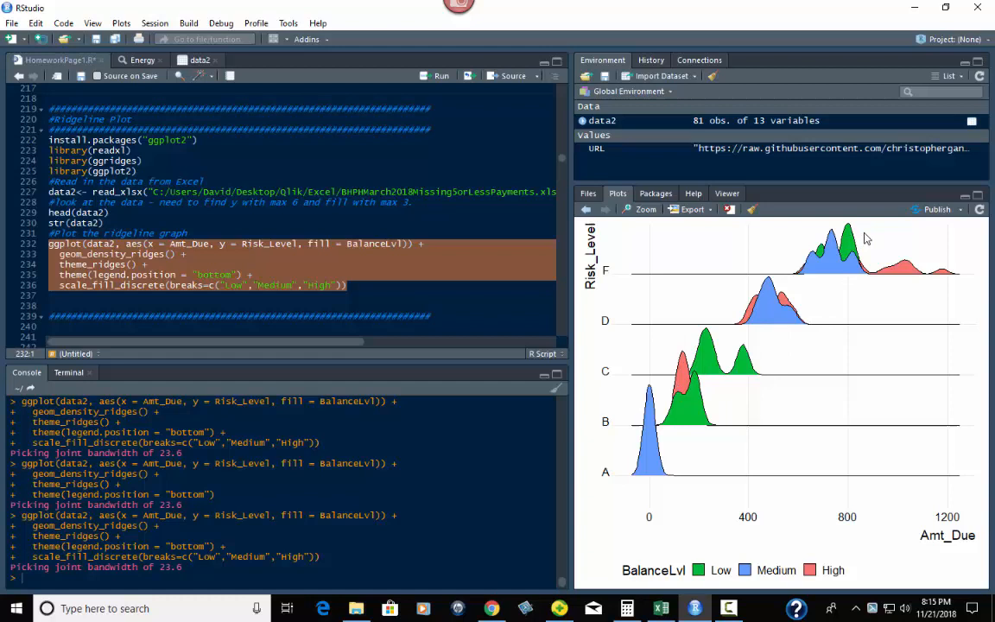
{"action": "mouse_move", "coordinate": [902, 487]}
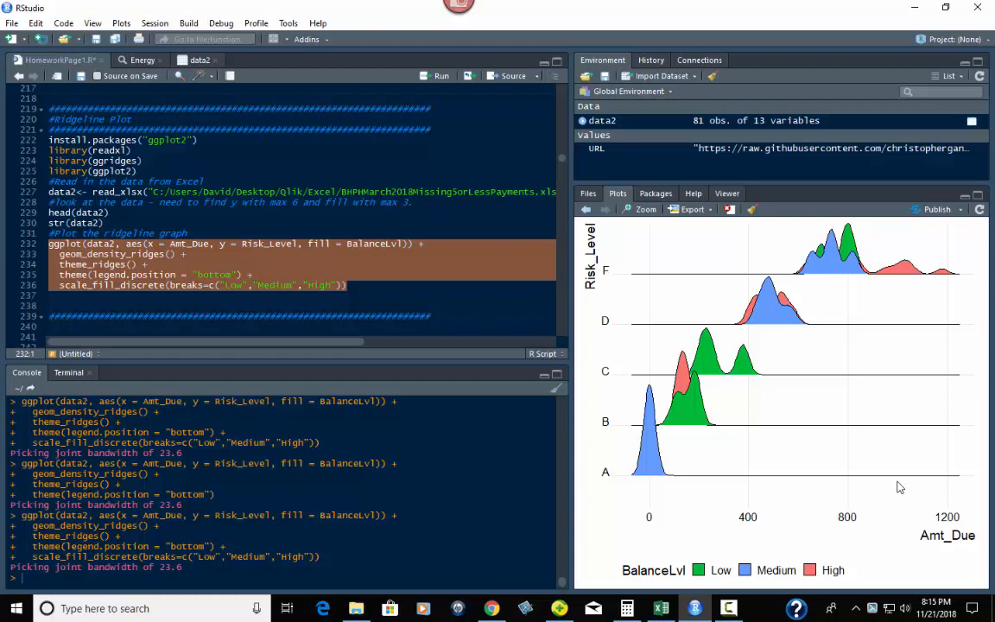
{"action": "mouse_move", "coordinate": [864, 518]}
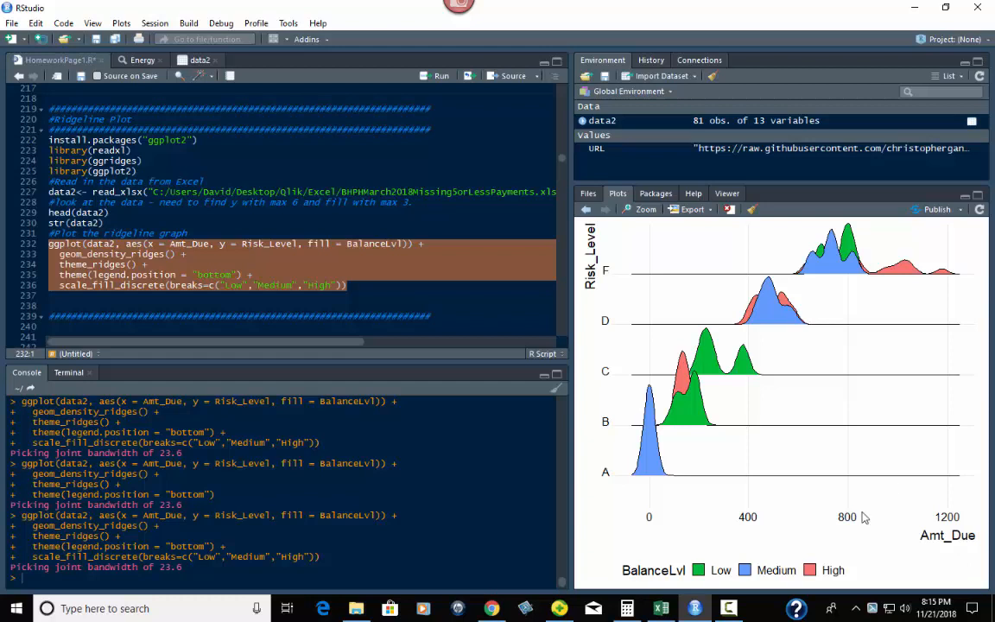
{"action": "mouse_move", "coordinate": [846, 490]}
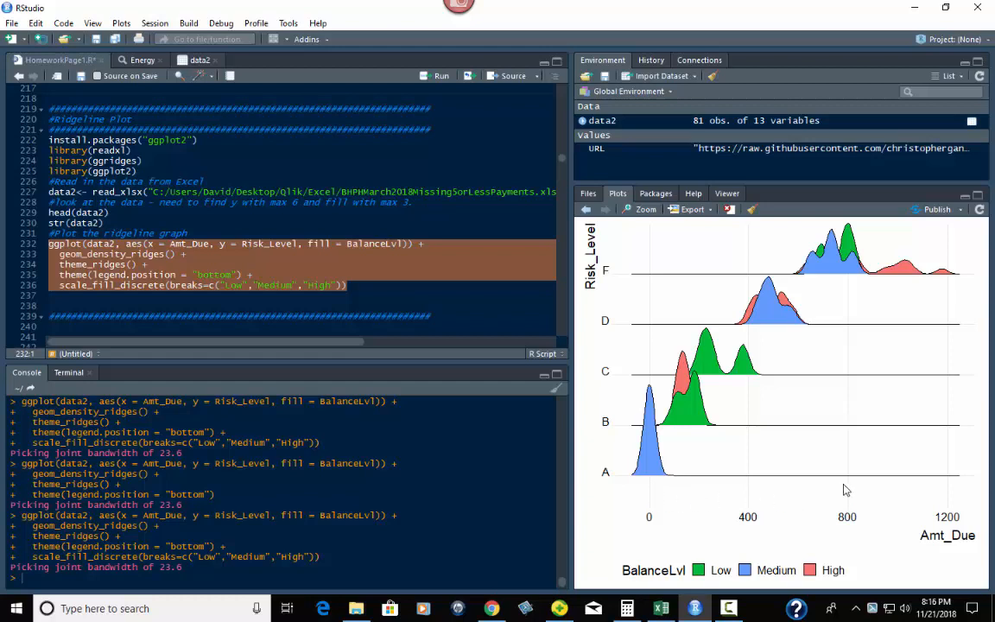
{"action": "mouse_move", "coordinate": [877, 262]}
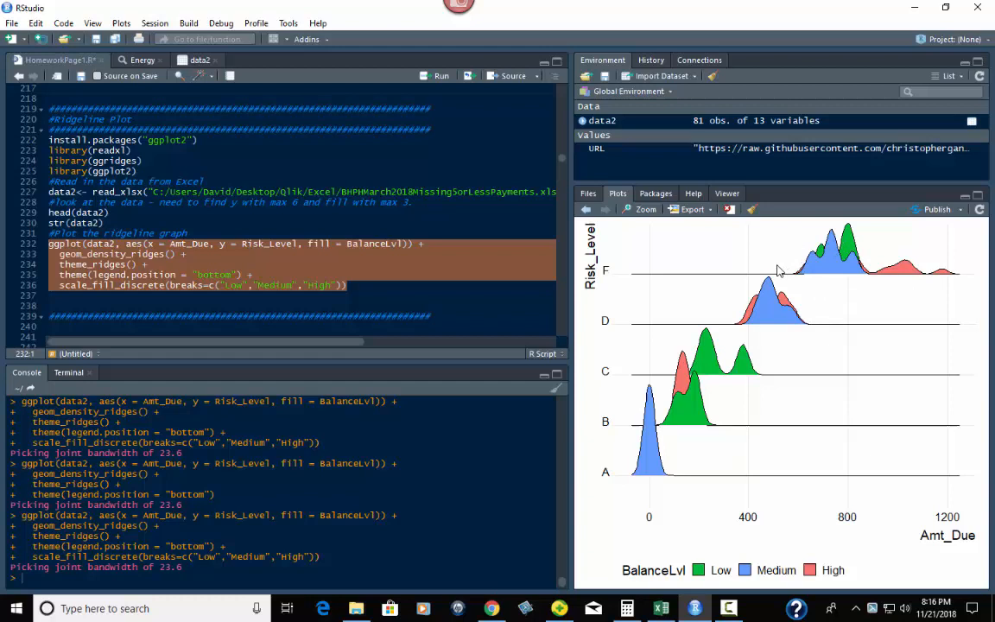
{"action": "mouse_move", "coordinate": [672, 466]}
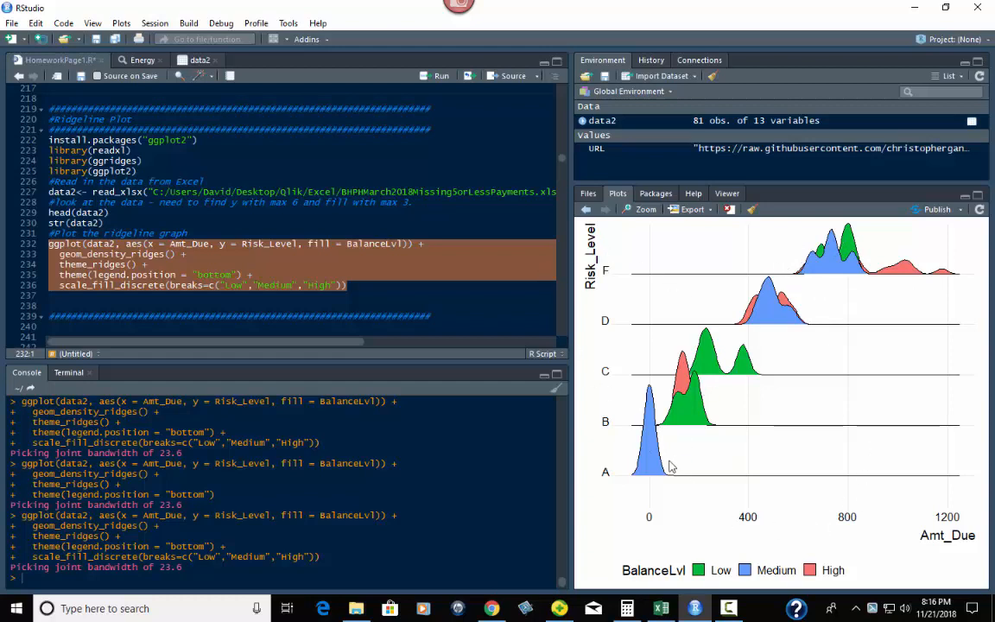
{"action": "mouse_move", "coordinate": [715, 467]}
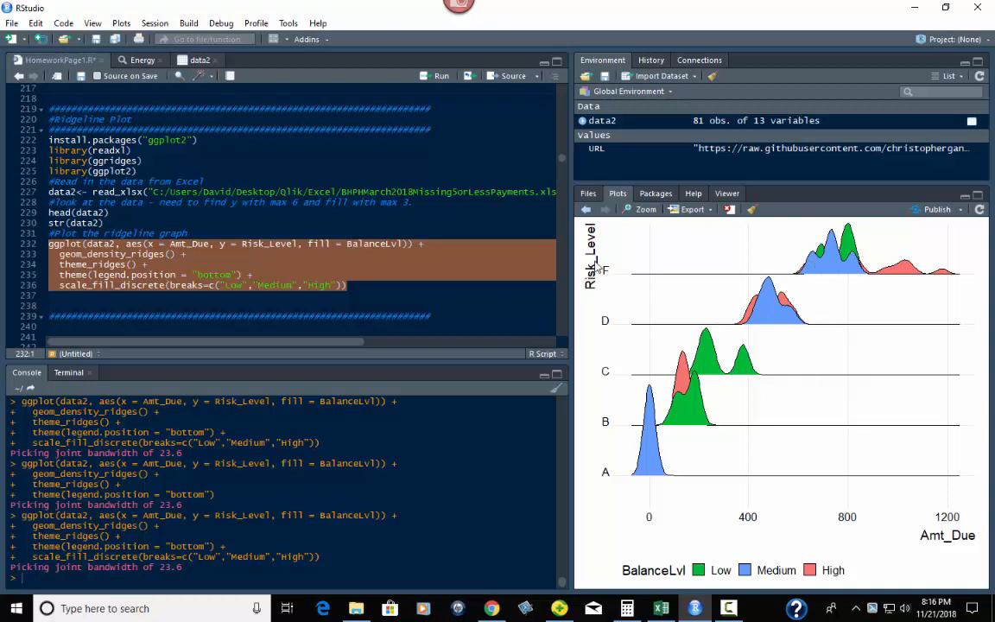
{"action": "mouse_move", "coordinate": [612, 274]}
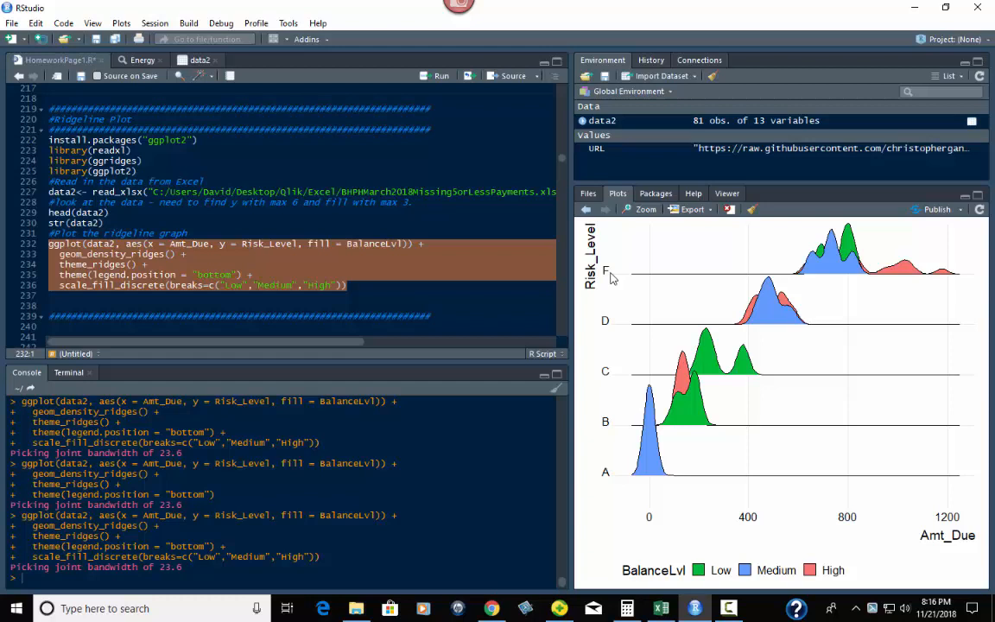
{"action": "mouse_move", "coordinate": [775, 280]}
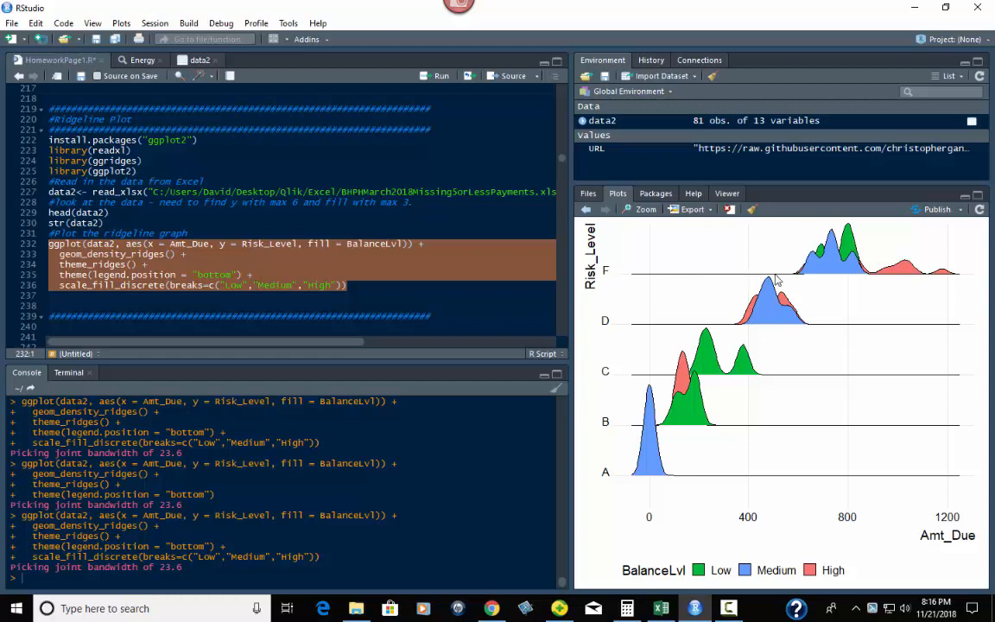
{"action": "mouse_move", "coordinate": [968, 539]}
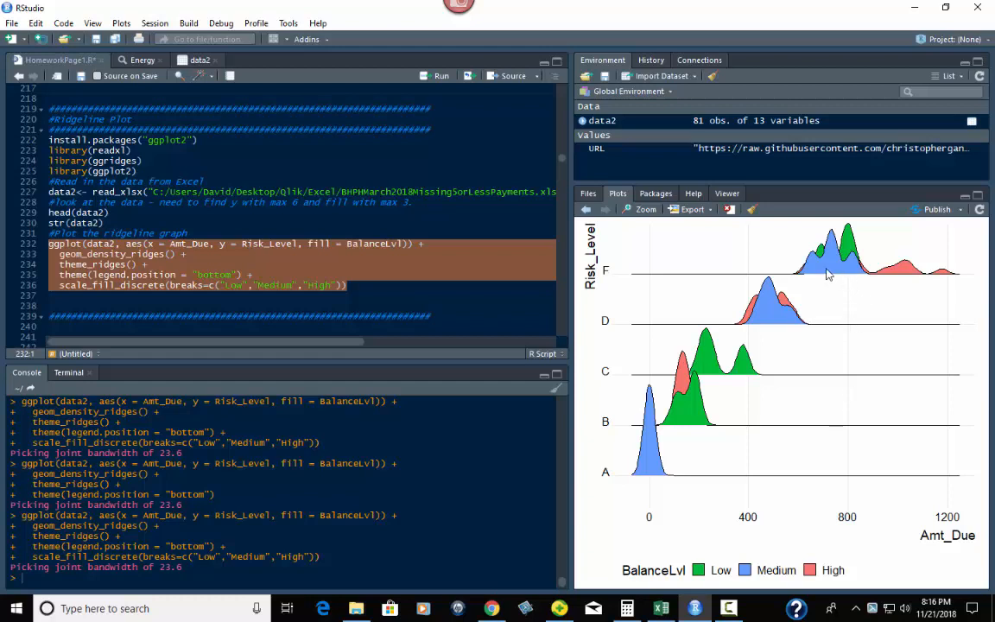
{"action": "mouse_move", "coordinate": [740, 572]}
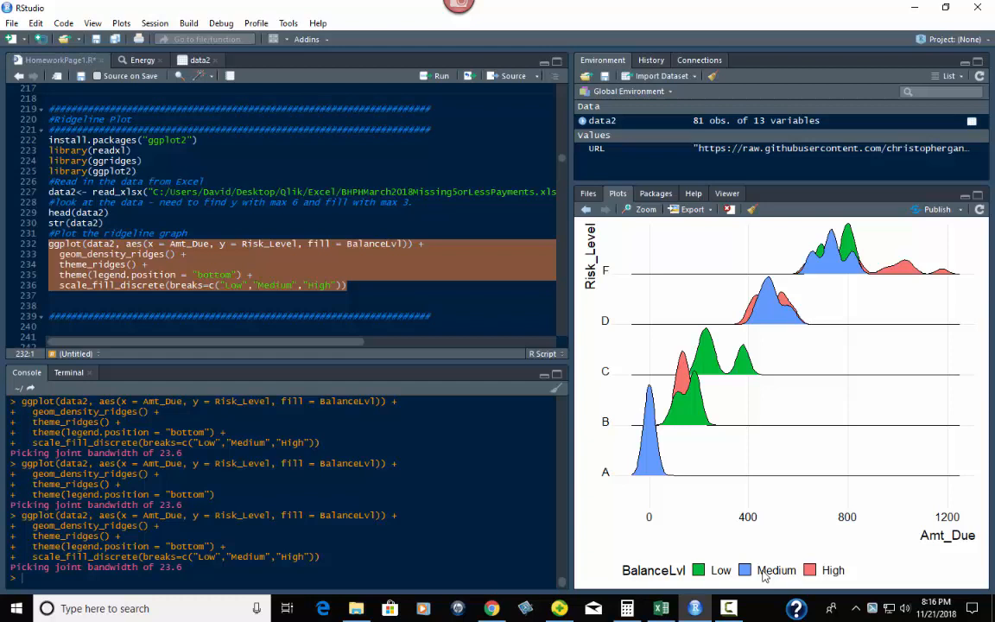
{"action": "mouse_move", "coordinate": [767, 587]}
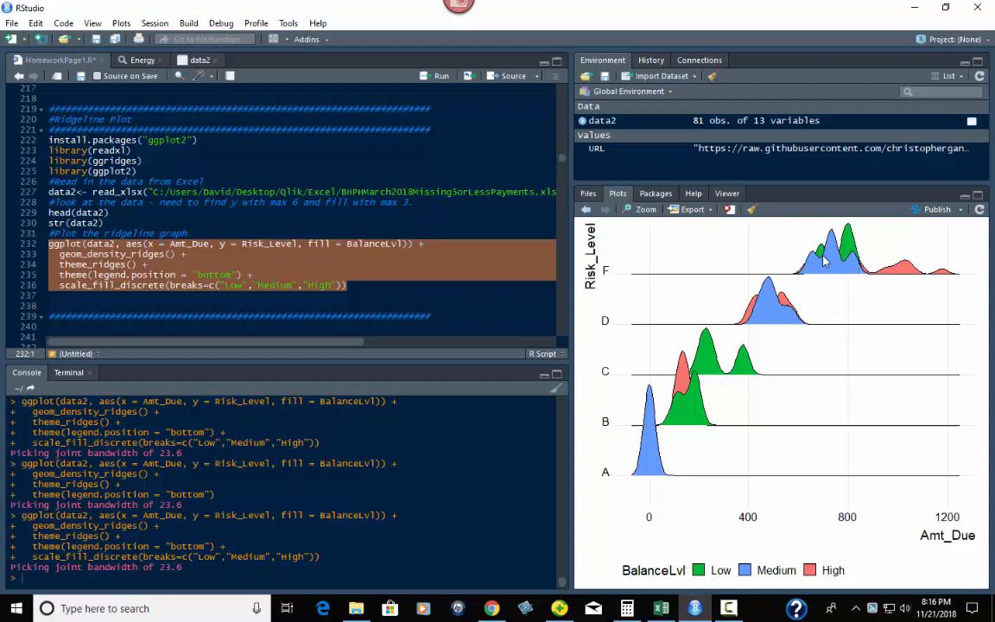
{"action": "mouse_move", "coordinate": [871, 266]}
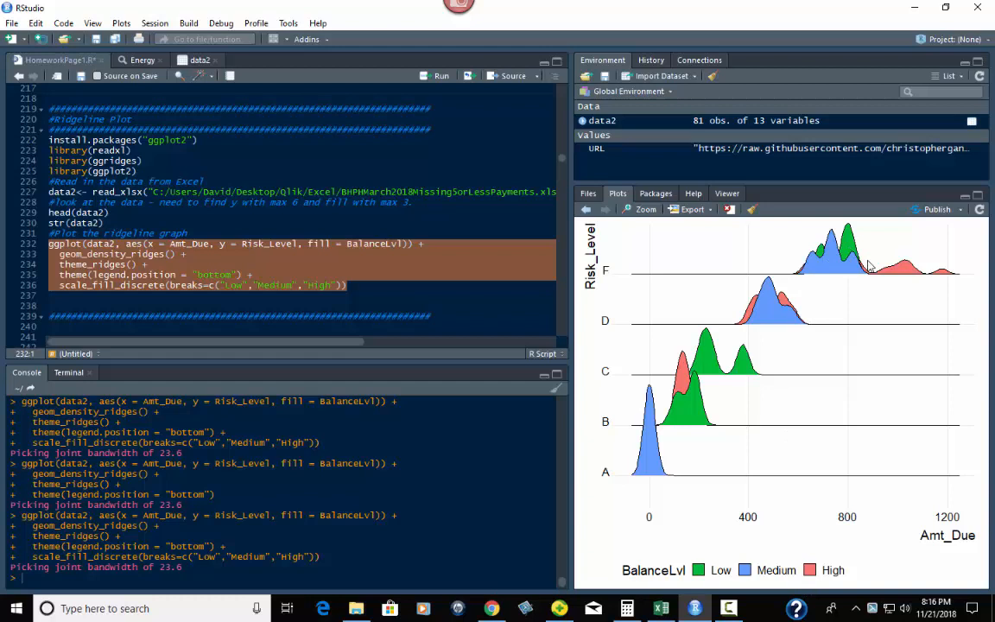
{"action": "mouse_move", "coordinate": [902, 273]}
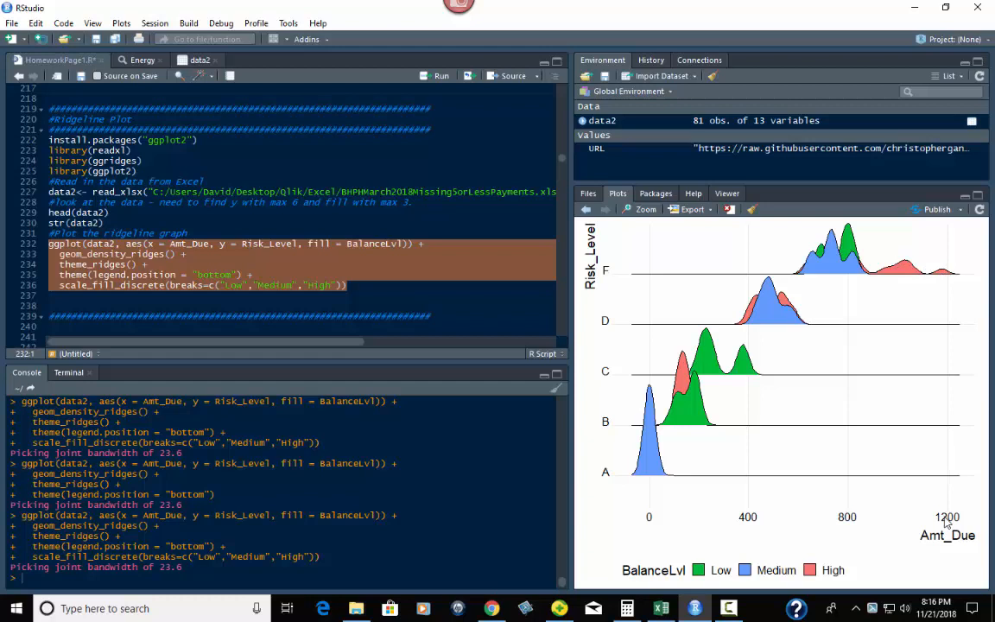
{"action": "mouse_move", "coordinate": [642, 258]}
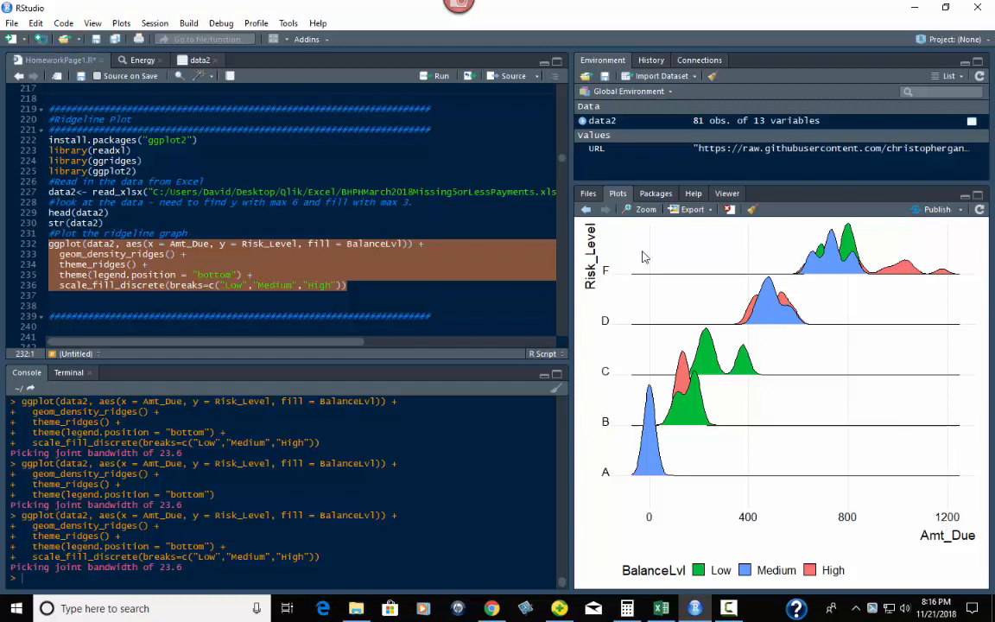
{"action": "mouse_move", "coordinate": [612, 265]}
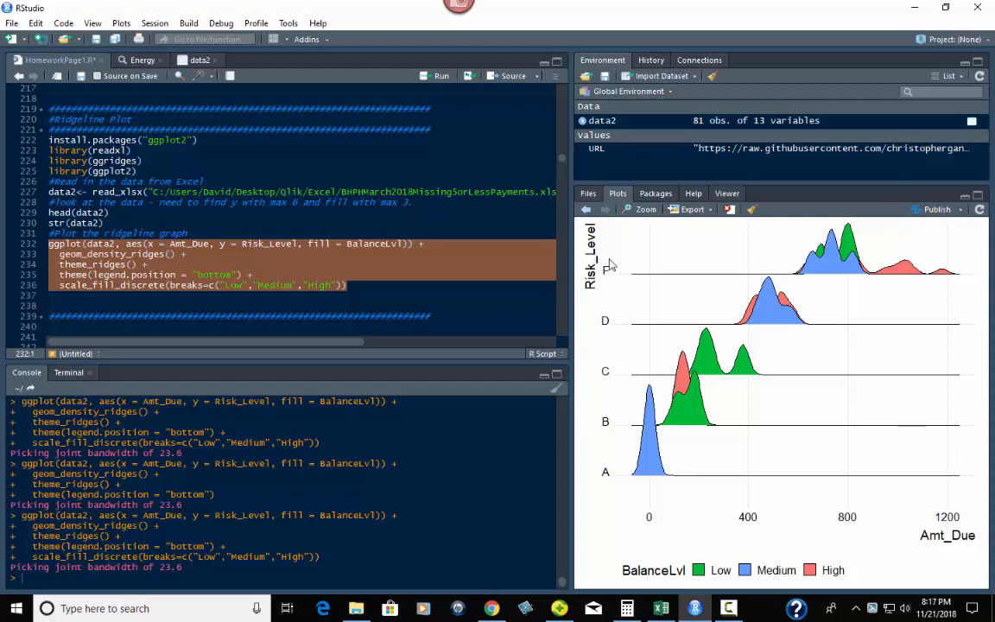
{"action": "mouse_move", "coordinate": [620, 332]}
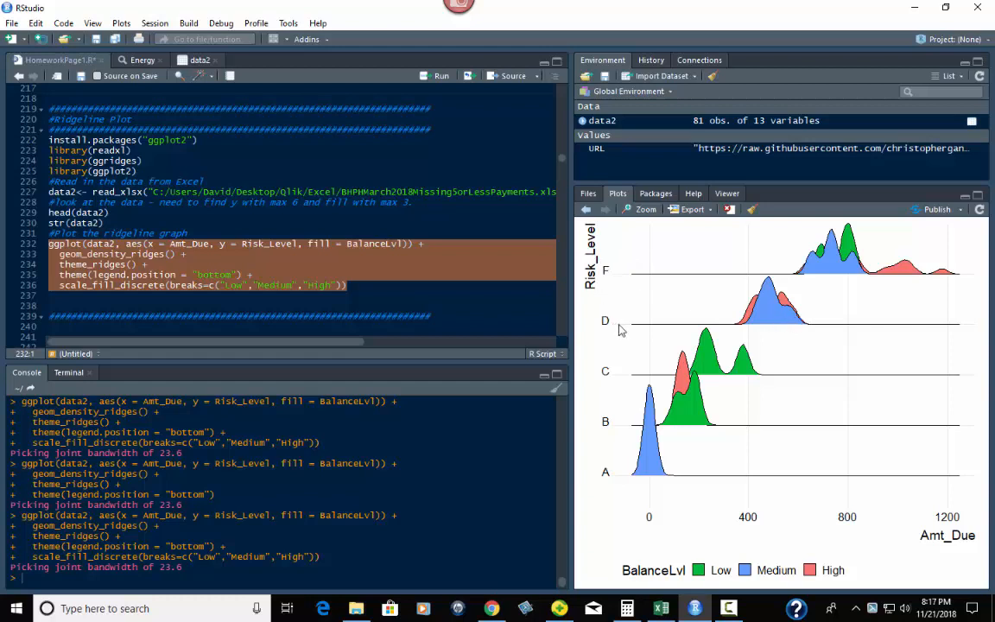
{"action": "mouse_move", "coordinate": [675, 384]}
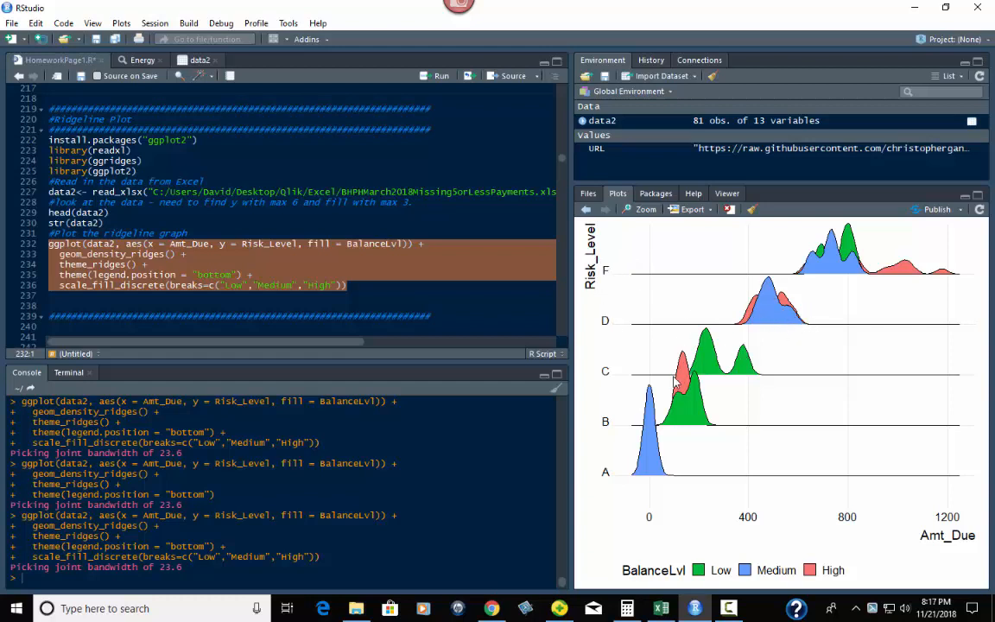
{"action": "mouse_move", "coordinate": [597, 419]}
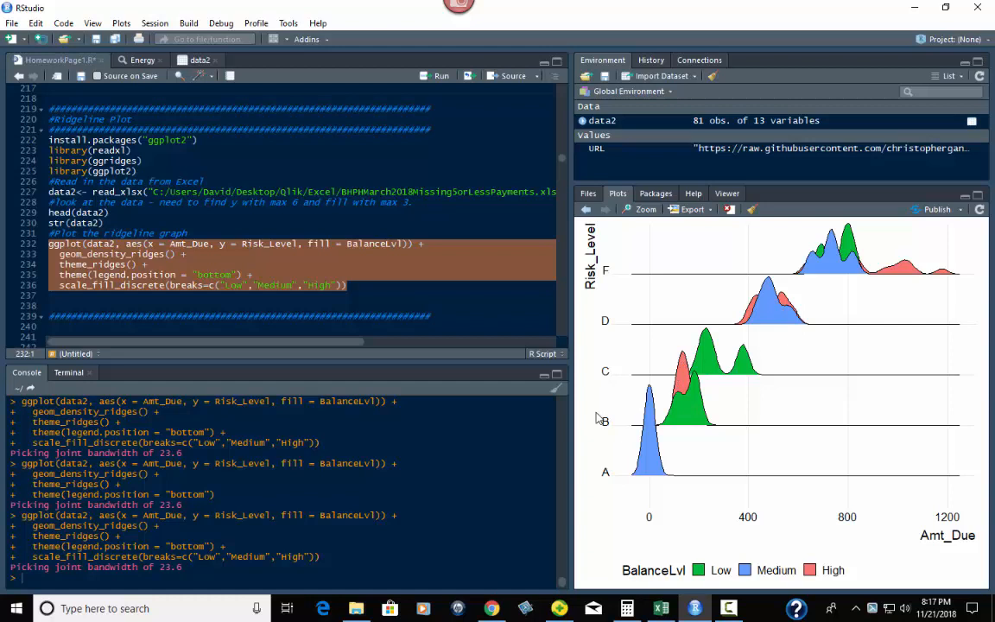
{"action": "mouse_move", "coordinate": [710, 501]}
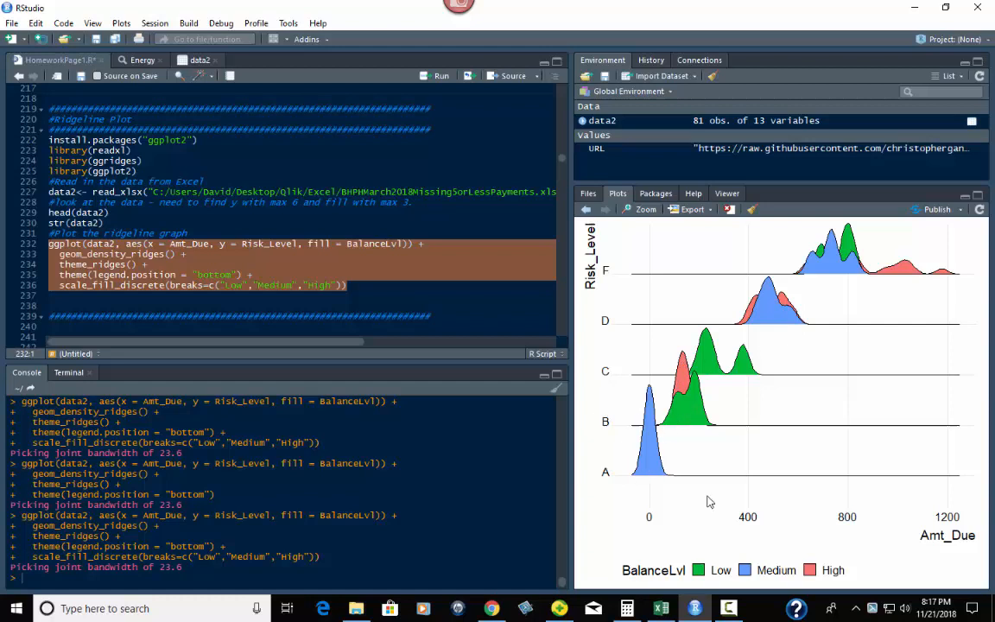
{"action": "mouse_move", "coordinate": [869, 523]}
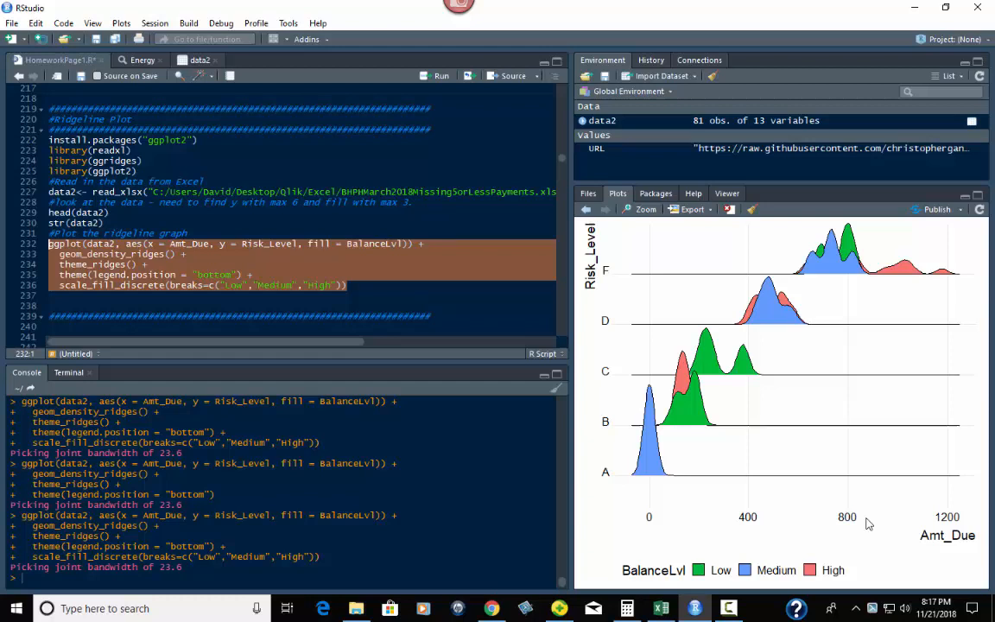
{"action": "mouse_move", "coordinate": [786, 248]}
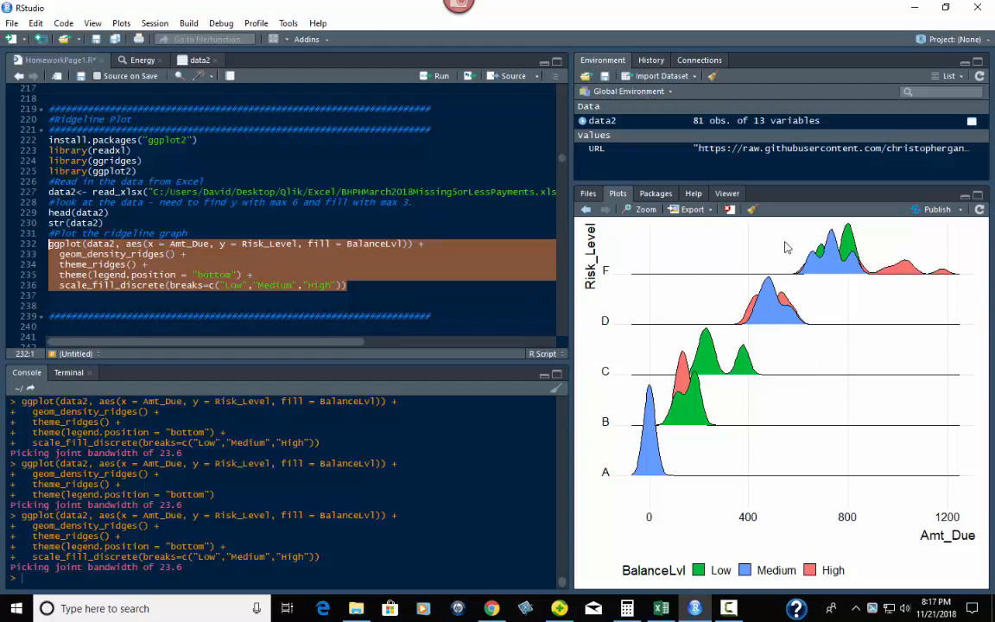
{"action": "mouse_move", "coordinate": [843, 271]}
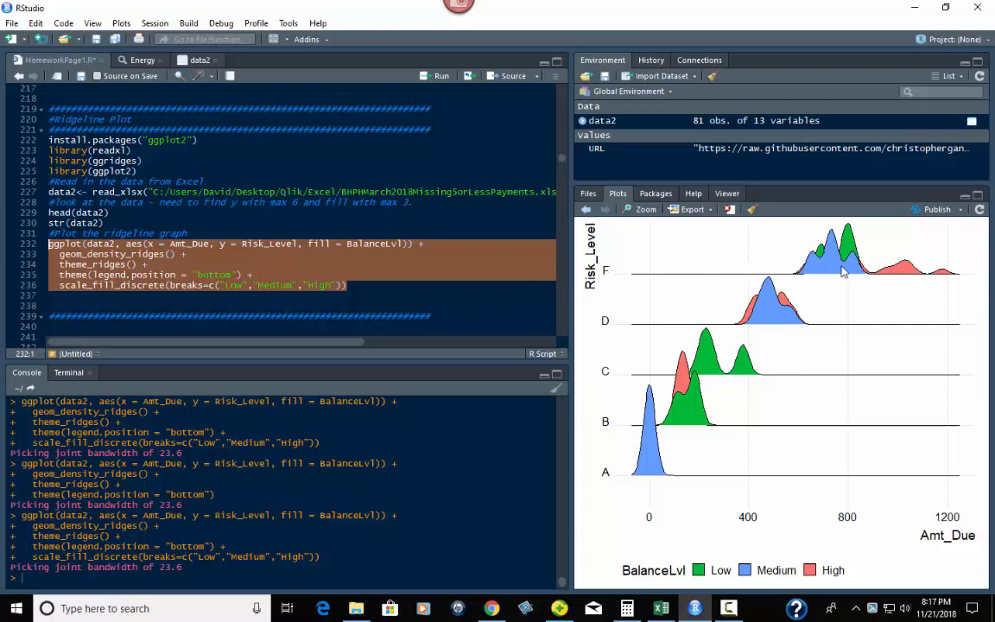
{"action": "mouse_move", "coordinate": [916, 459]}
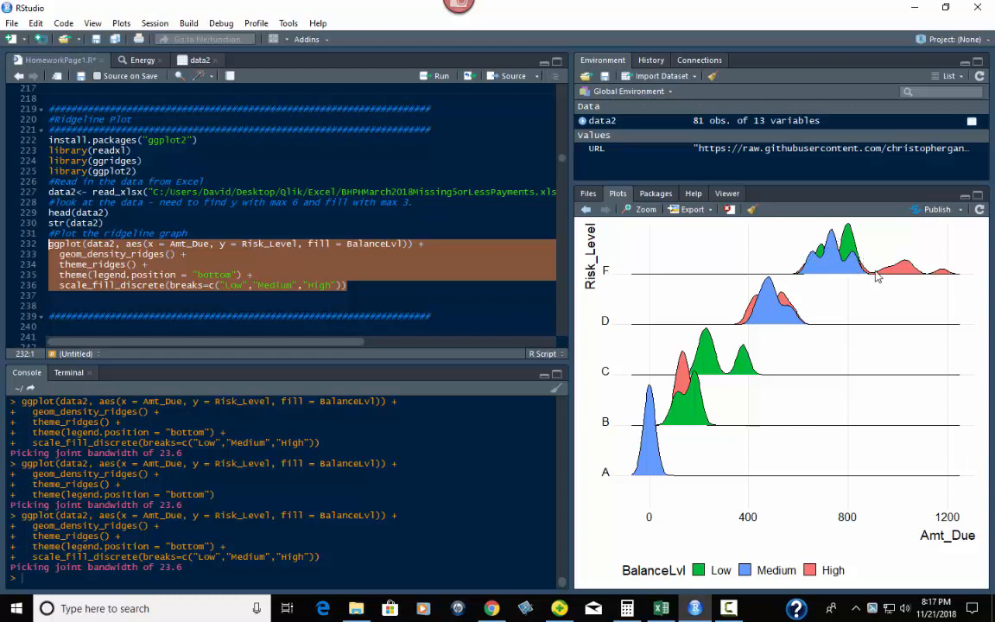
{"action": "mouse_move", "coordinate": [895, 273]}
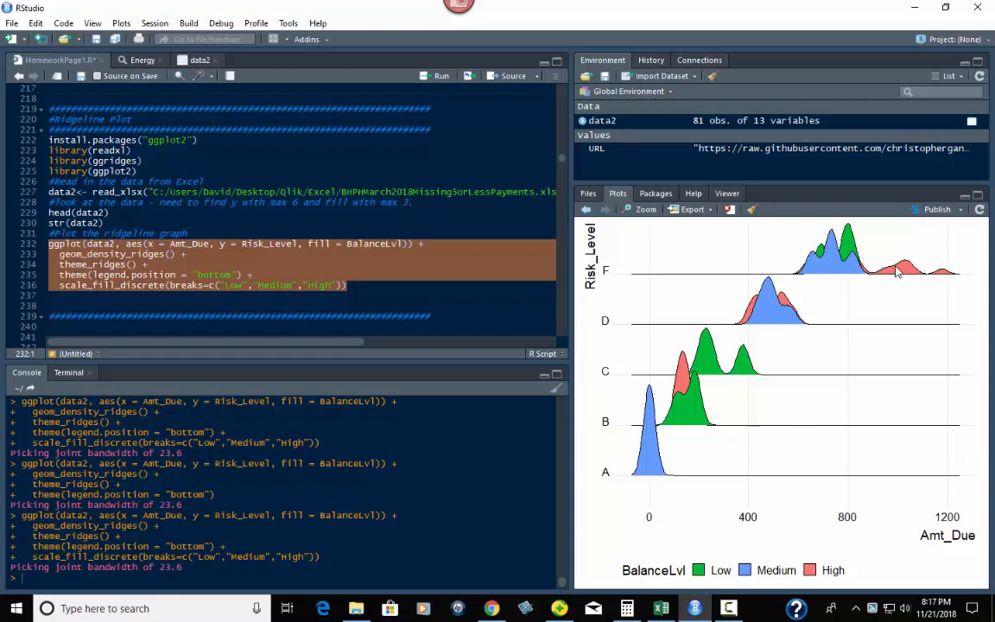
{"action": "mouse_move", "coordinate": [939, 275]}
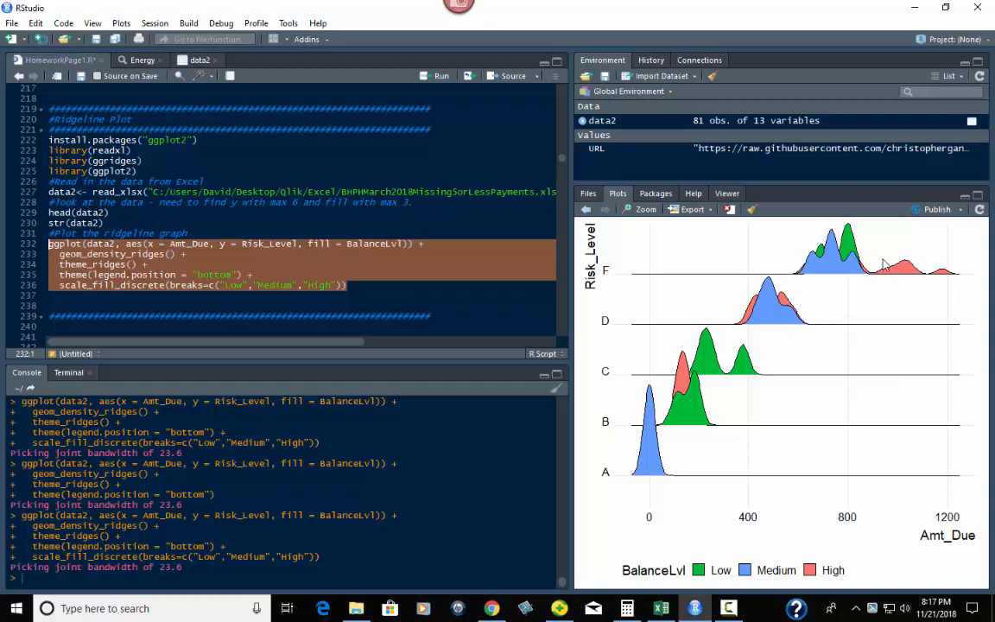
{"action": "mouse_move", "coordinate": [926, 273]}
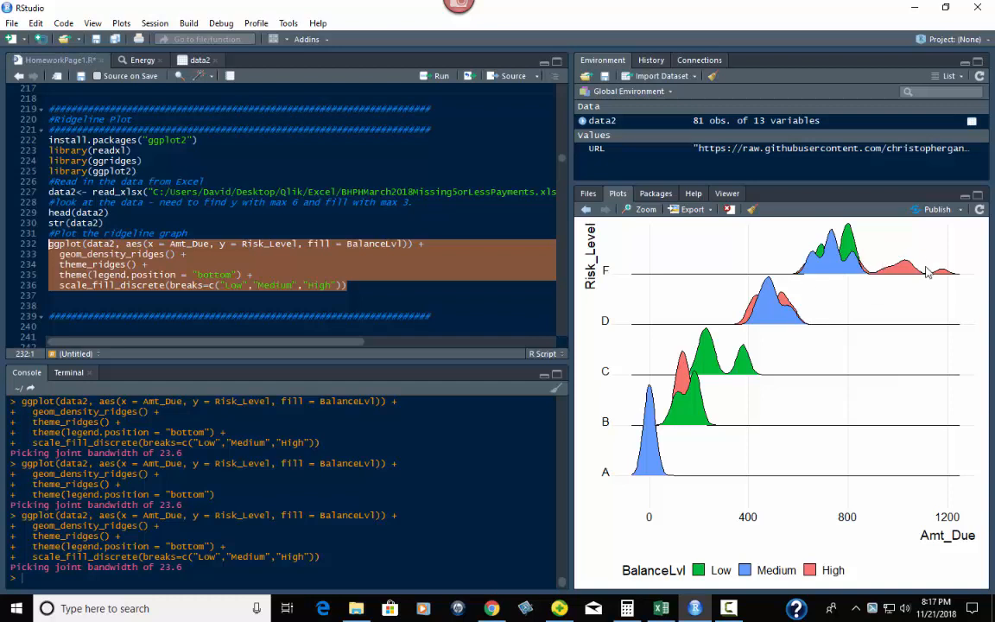
{"action": "mouse_move", "coordinate": [936, 292]}
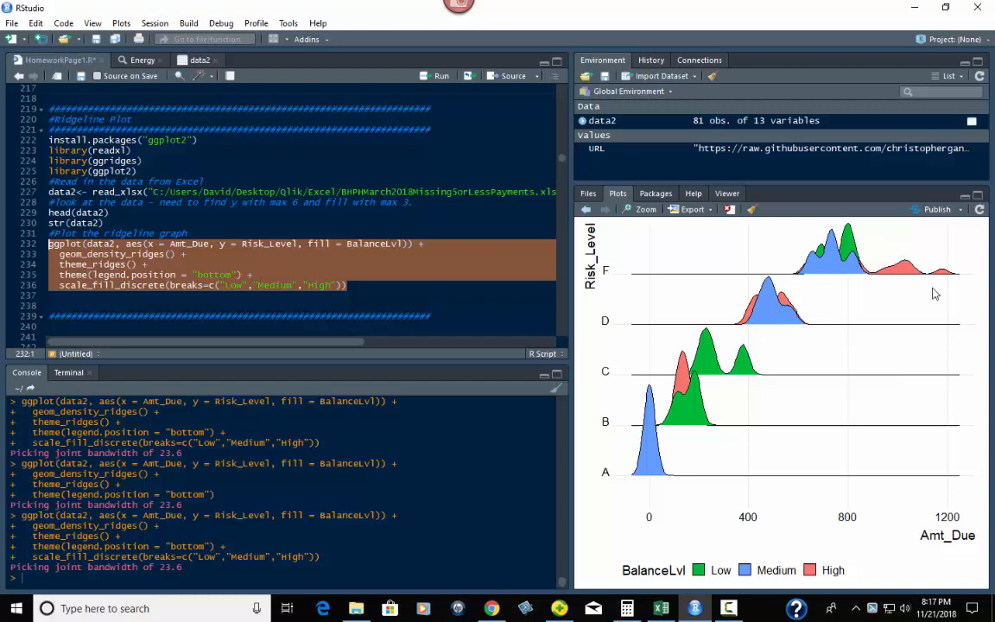
{"action": "mouse_move", "coordinate": [802, 279]}
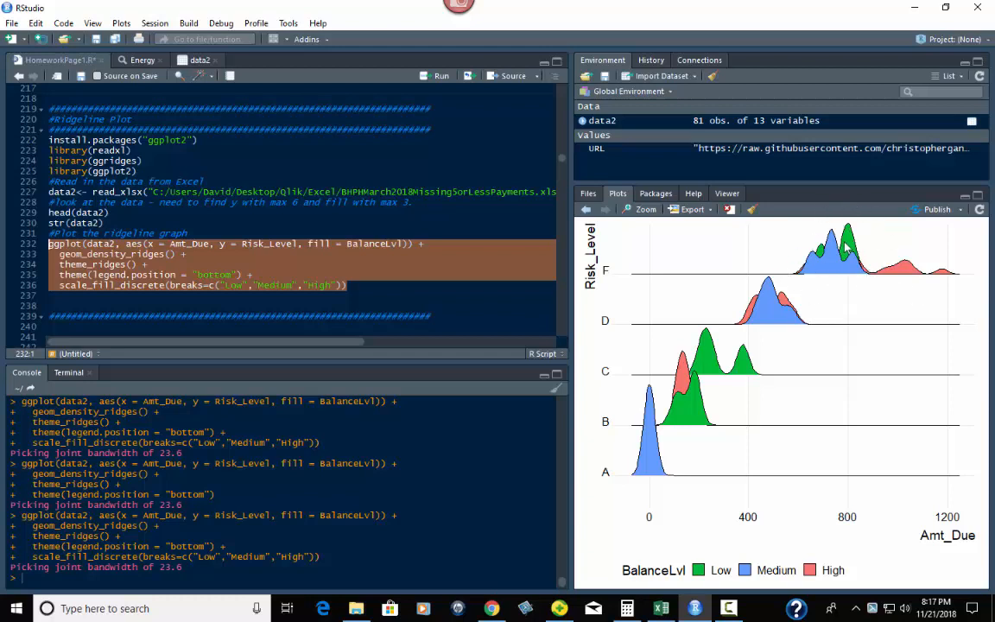
{"action": "mouse_move", "coordinate": [778, 318]}
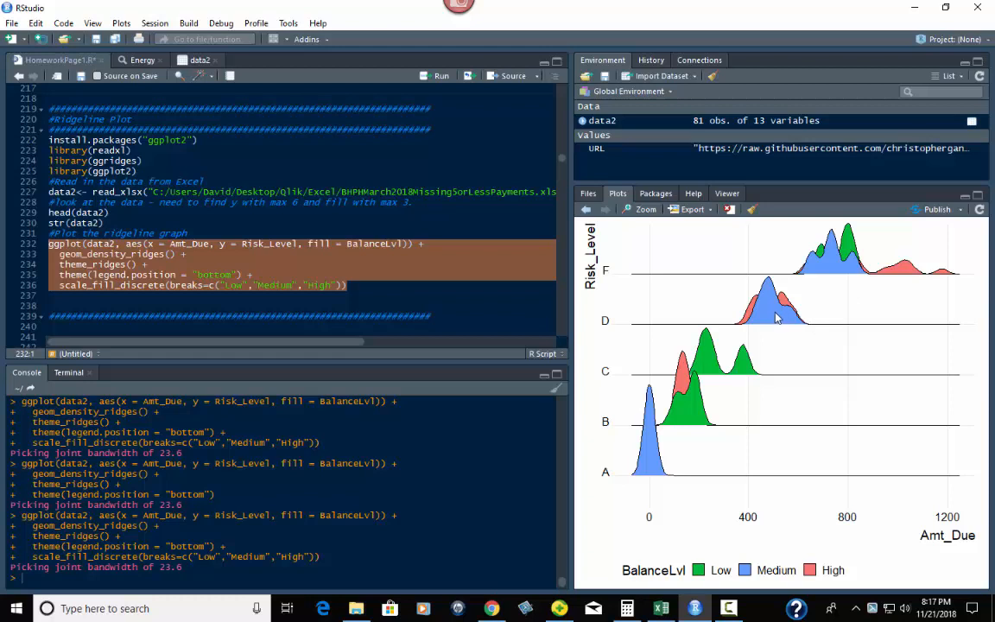
{"action": "mouse_move", "coordinate": [729, 375]}
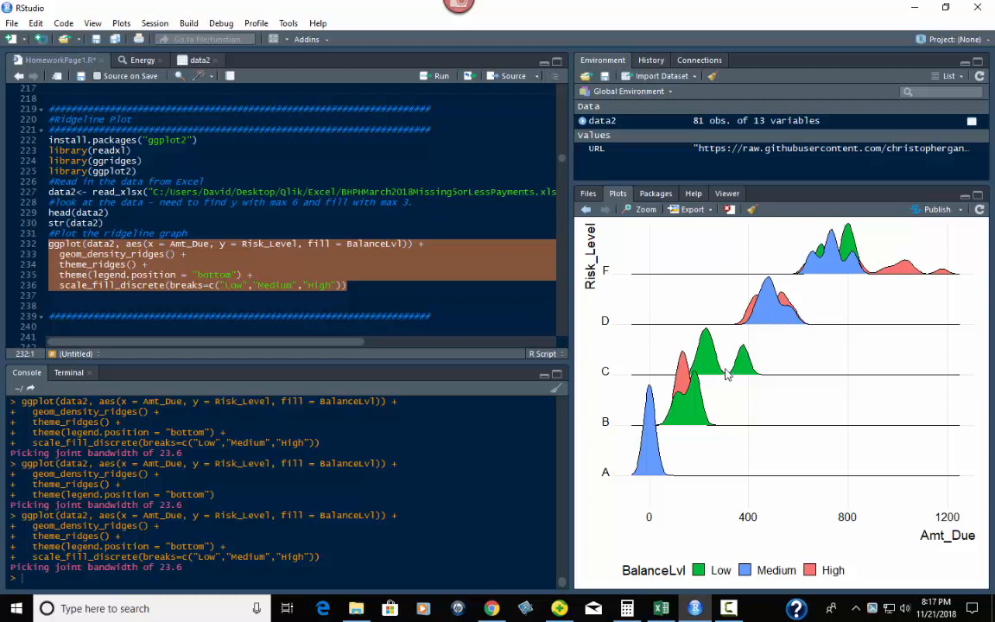
{"action": "mouse_move", "coordinate": [776, 363]}
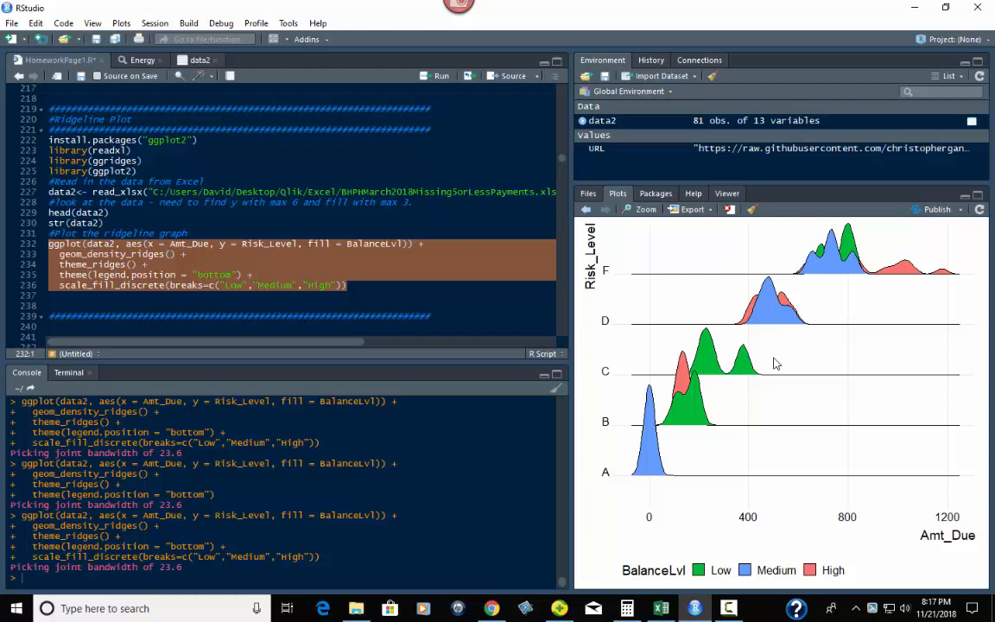
{"action": "mouse_move", "coordinate": [941, 467]}
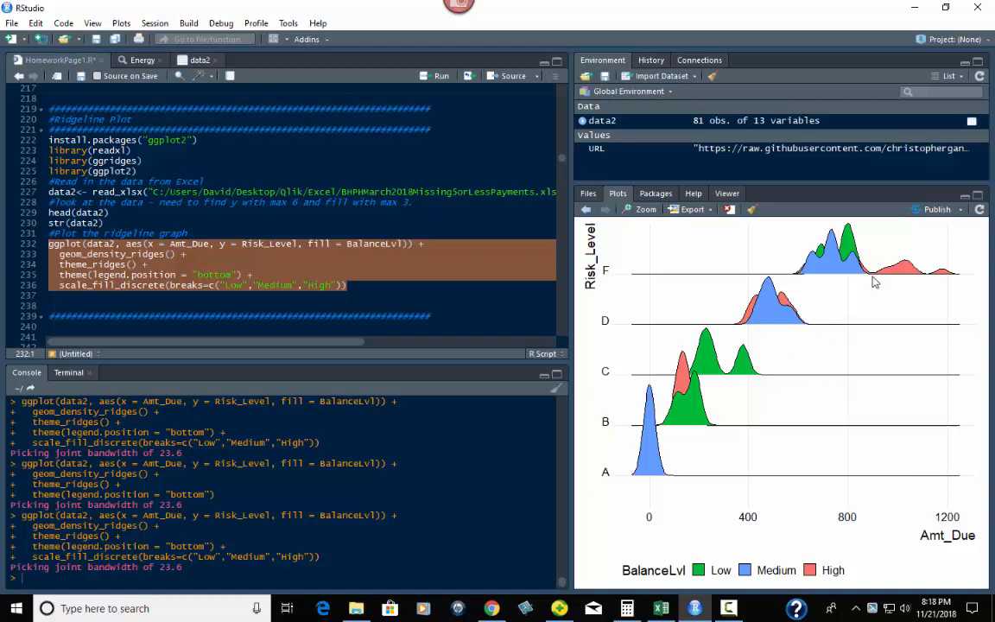
{"action": "mouse_move", "coordinate": [646, 473]}
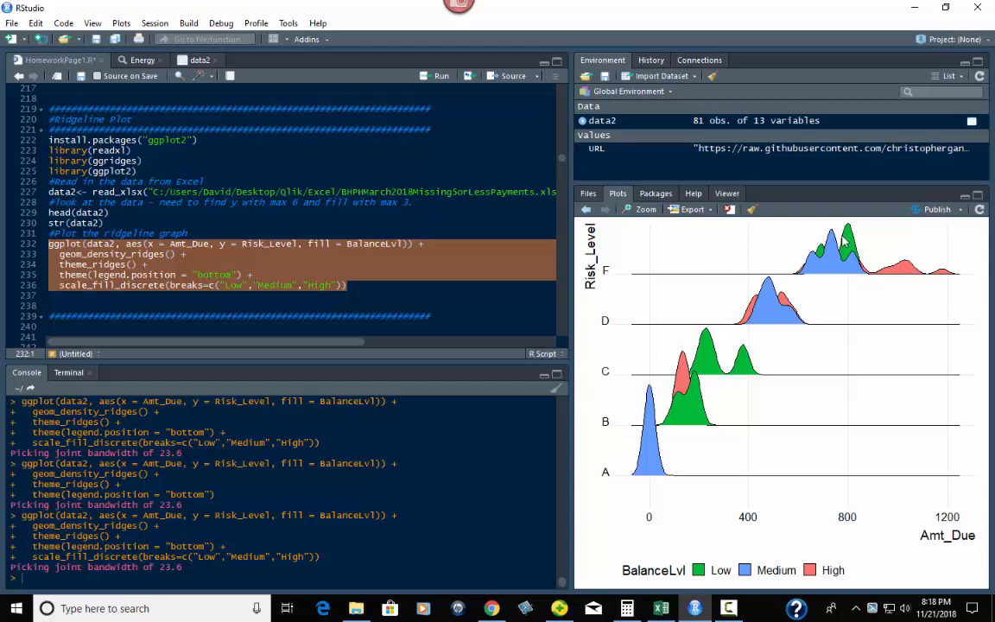
{"action": "mouse_move", "coordinate": [708, 413]}
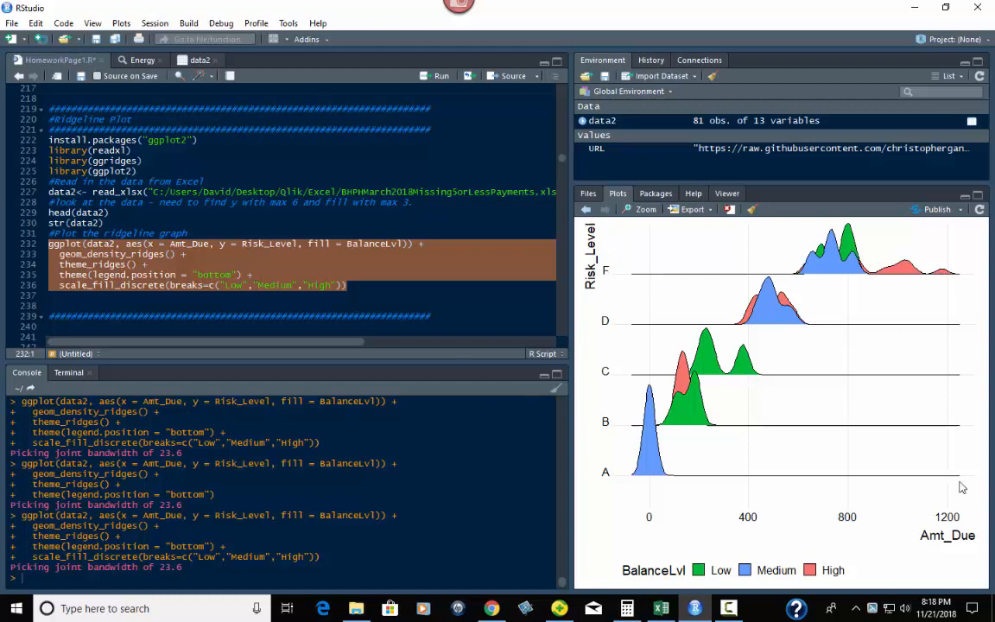
{"action": "mouse_move", "coordinate": [677, 294]}
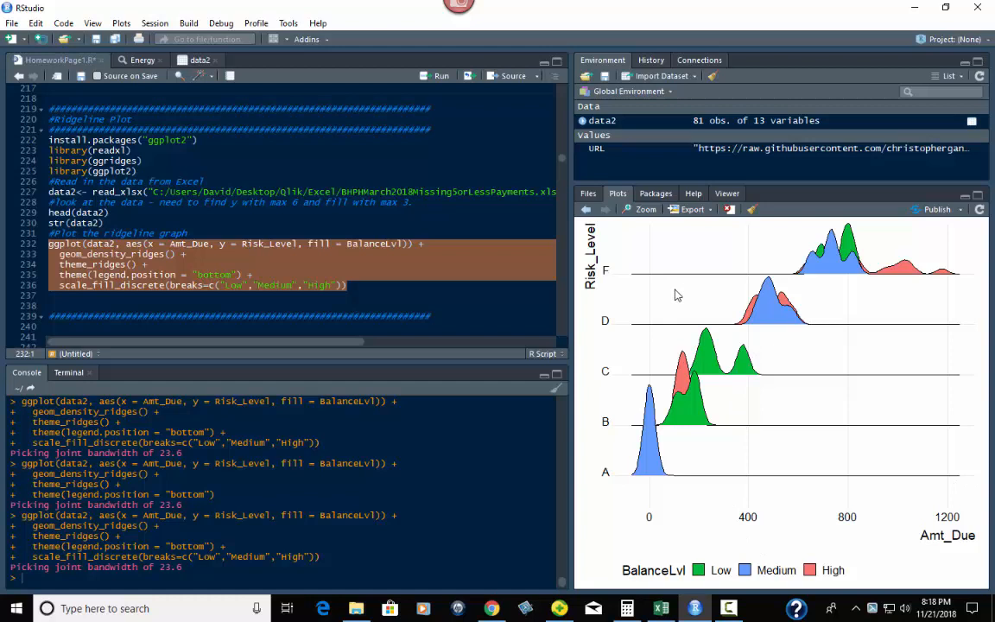
{"action": "mouse_move", "coordinate": [943, 280]}
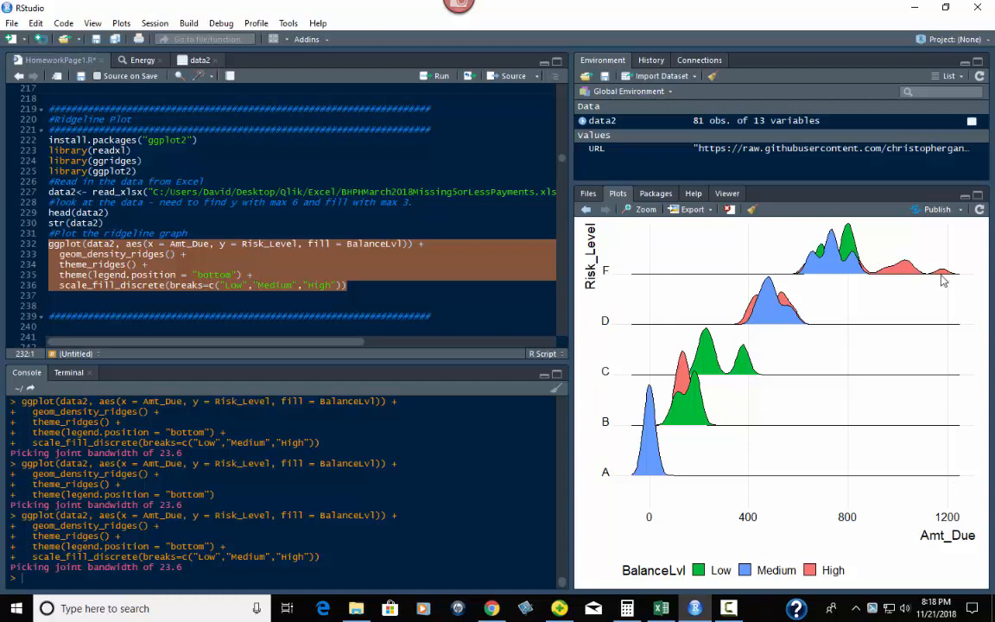
{"action": "mouse_move", "coordinate": [900, 368]}
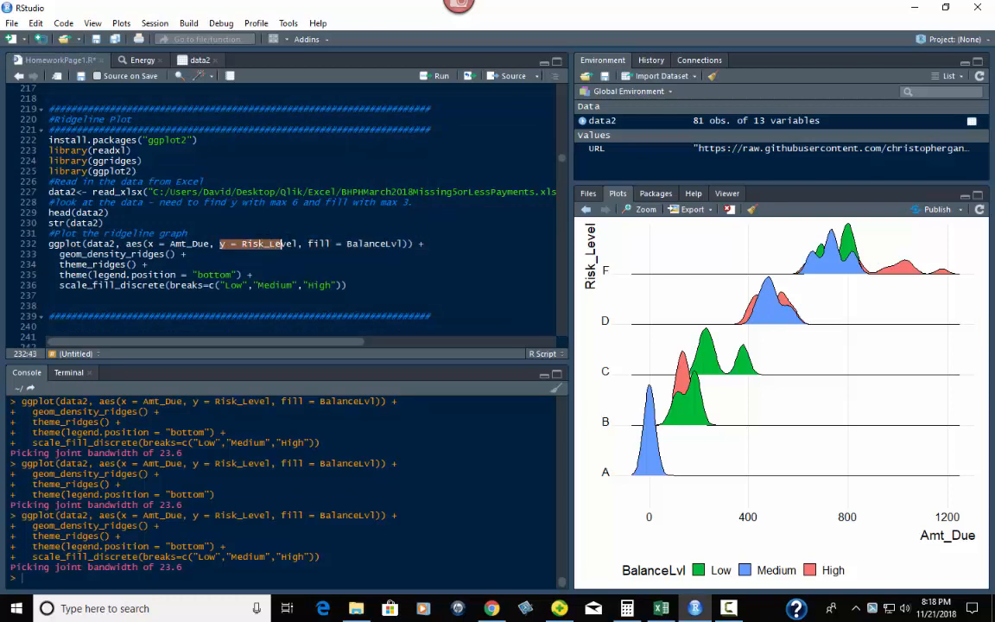
{"action": "double_click", "coordinate": [275, 242]}
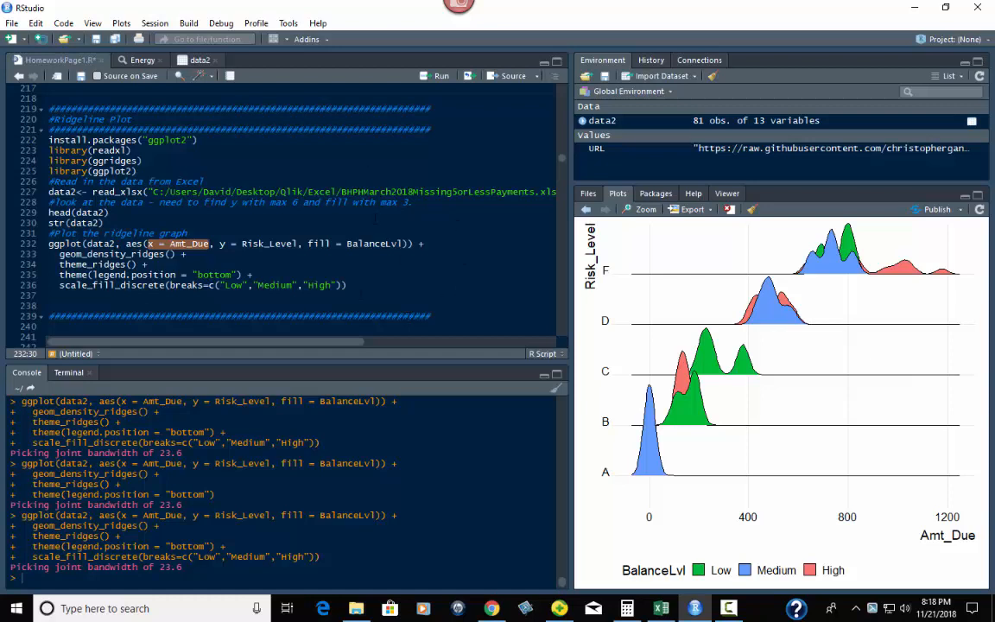
{"action": "mouse_move", "coordinate": [854, 342]}
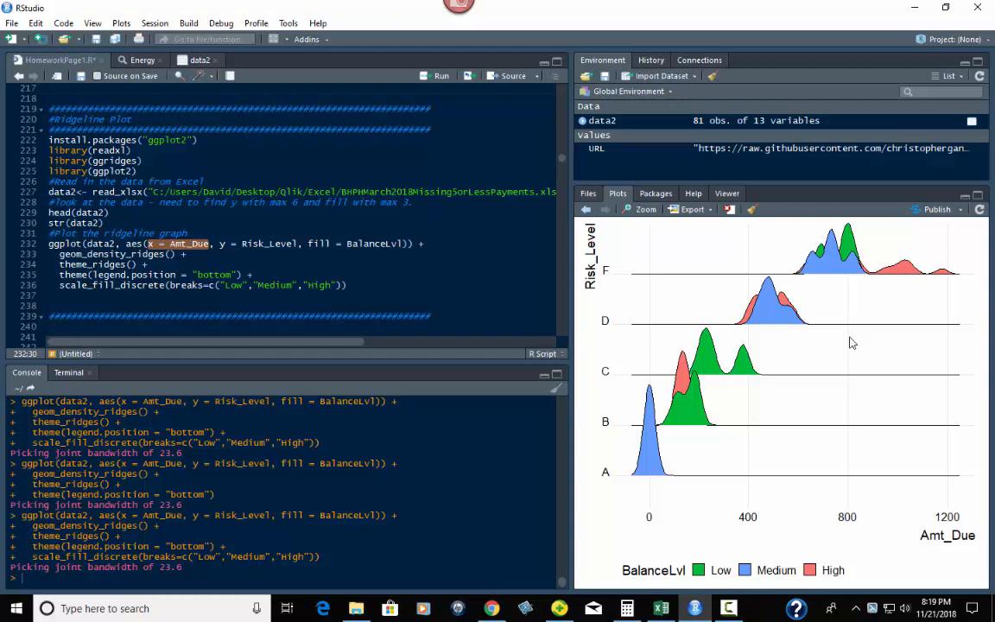
{"action": "mouse_move", "coordinate": [770, 370]}
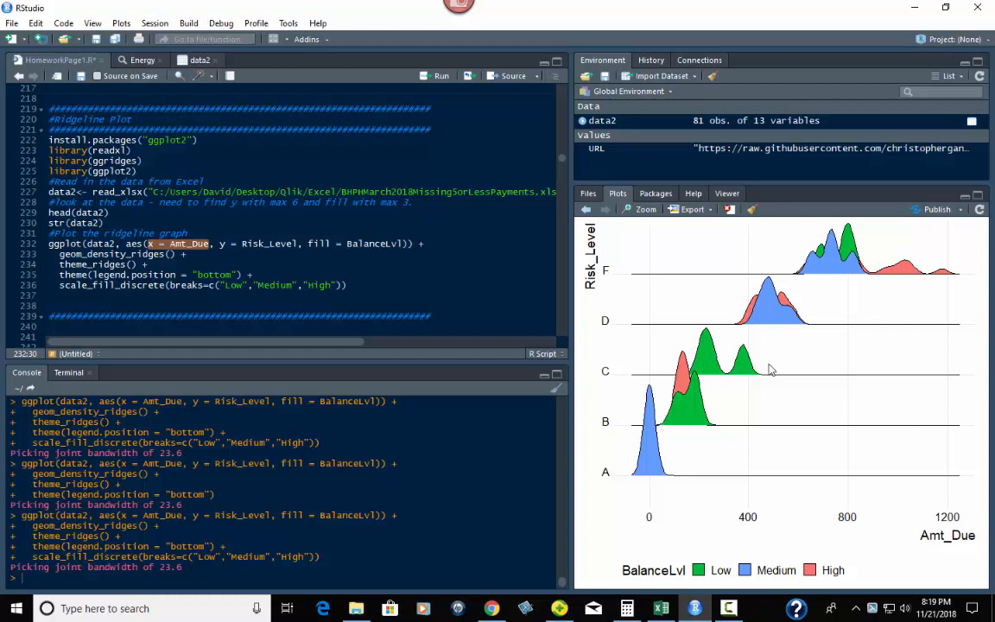
{"action": "mouse_move", "coordinate": [848, 301]}
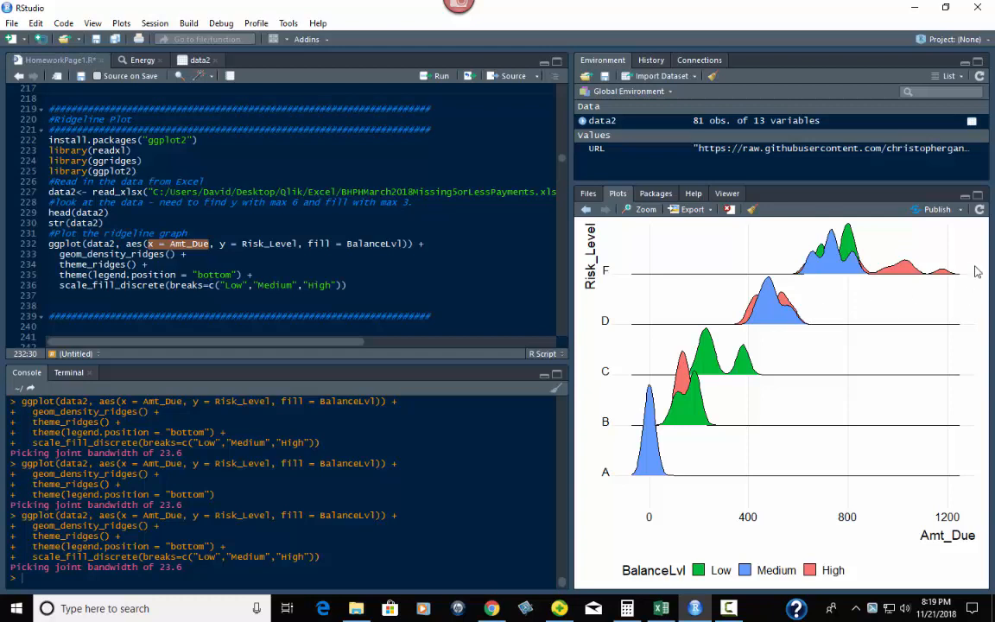
{"action": "mouse_move", "coordinate": [799, 310]}
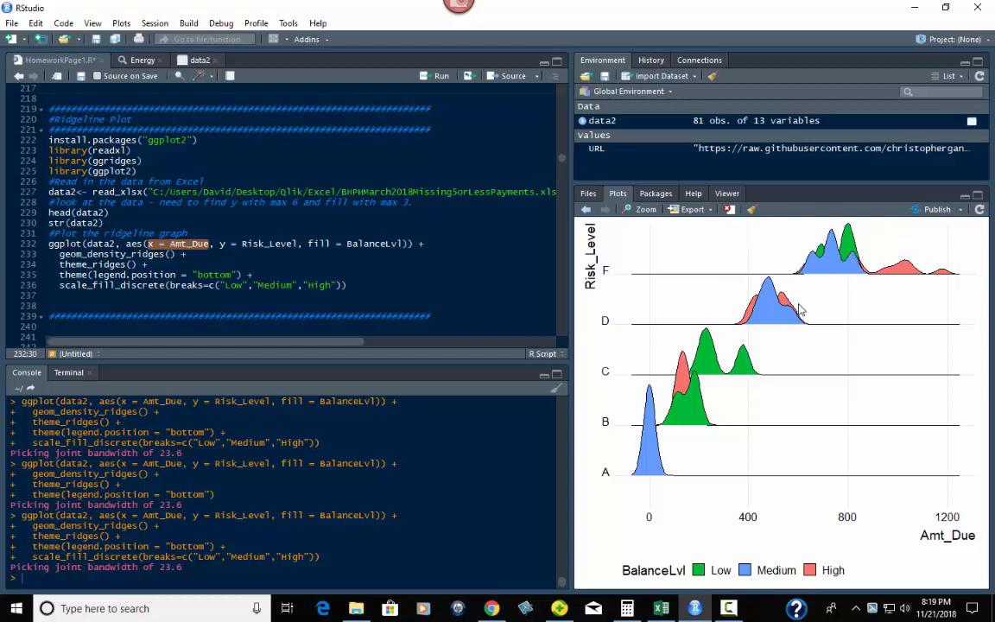
{"action": "mouse_move", "coordinate": [702, 433]}
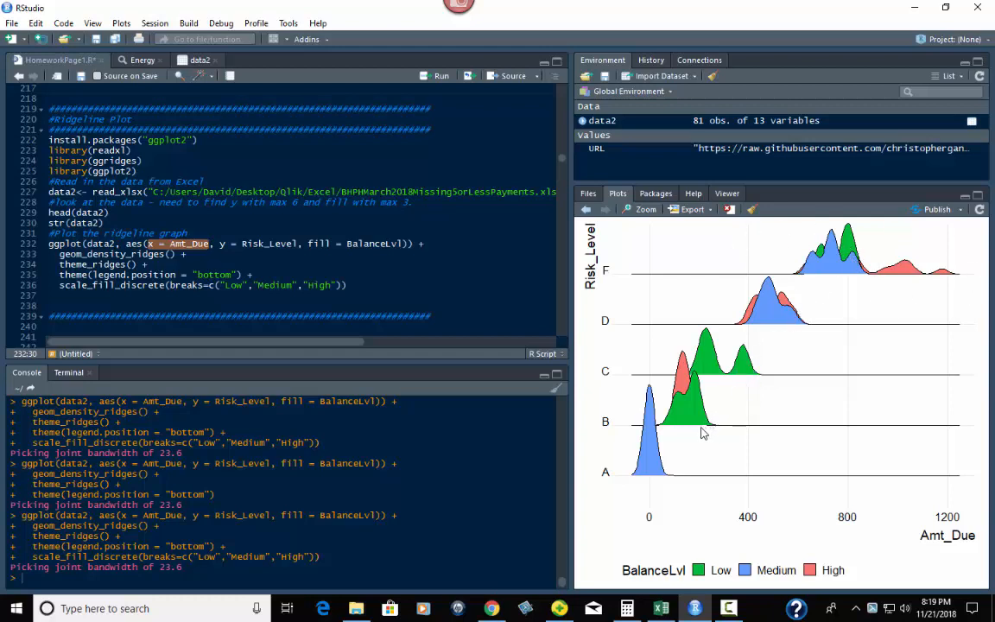
{"action": "mouse_move", "coordinate": [612, 444]}
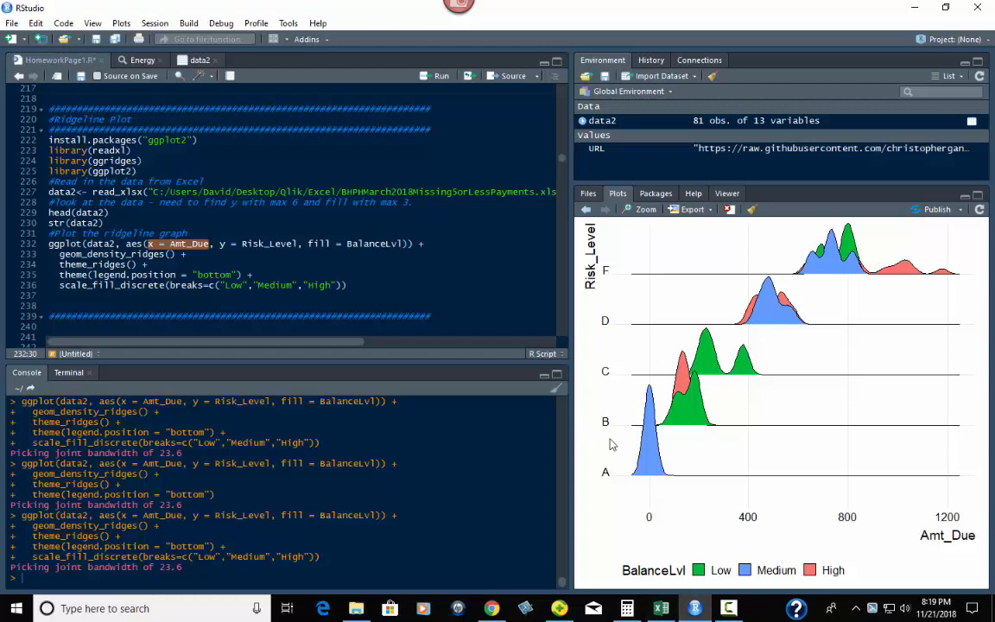
{"action": "mouse_move", "coordinate": [659, 470]}
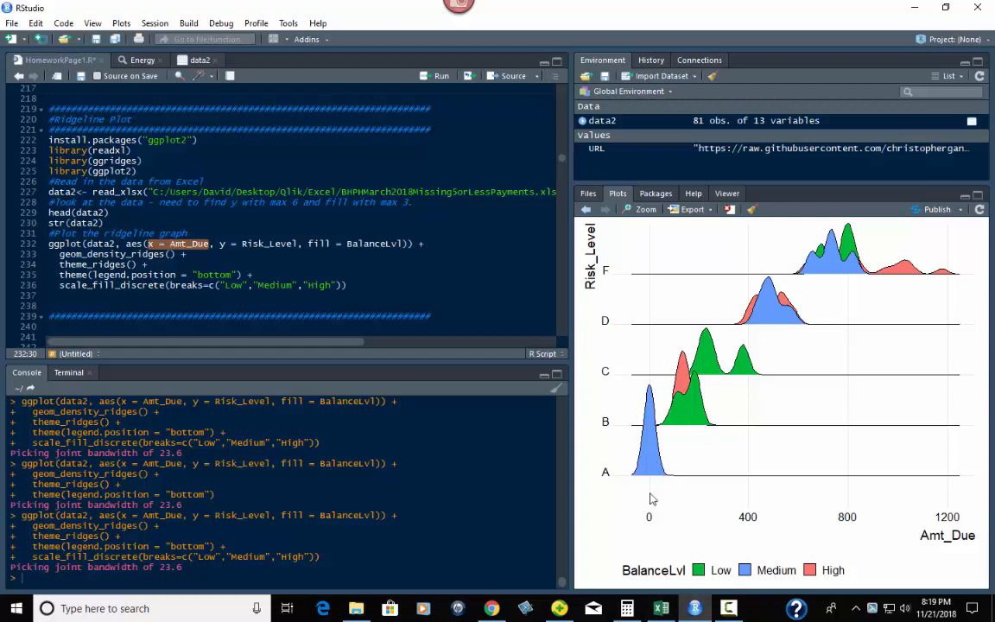
{"action": "mouse_move", "coordinate": [729, 466]}
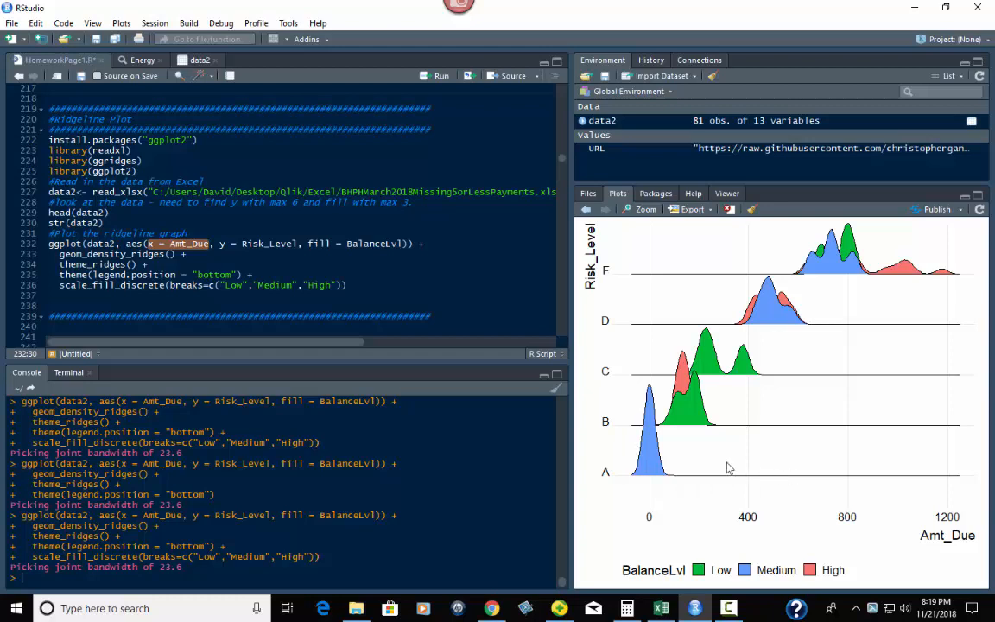